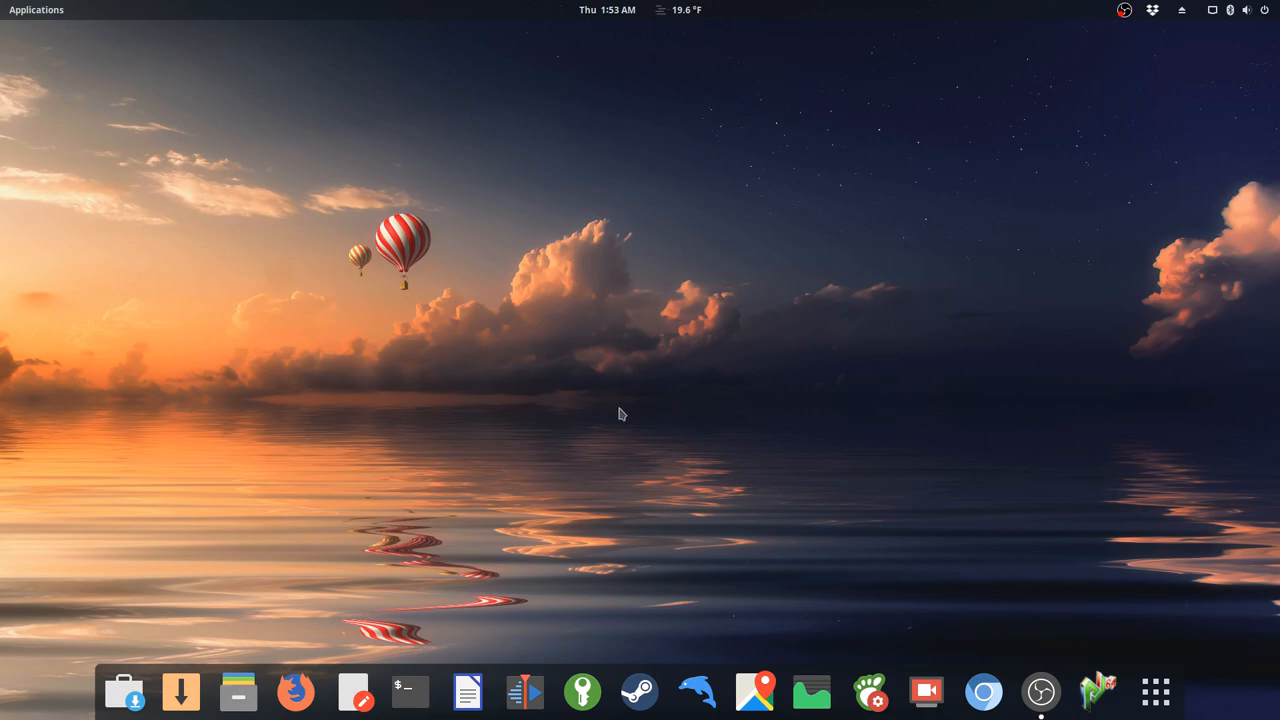
pyautogui.moveTo(616, 388)
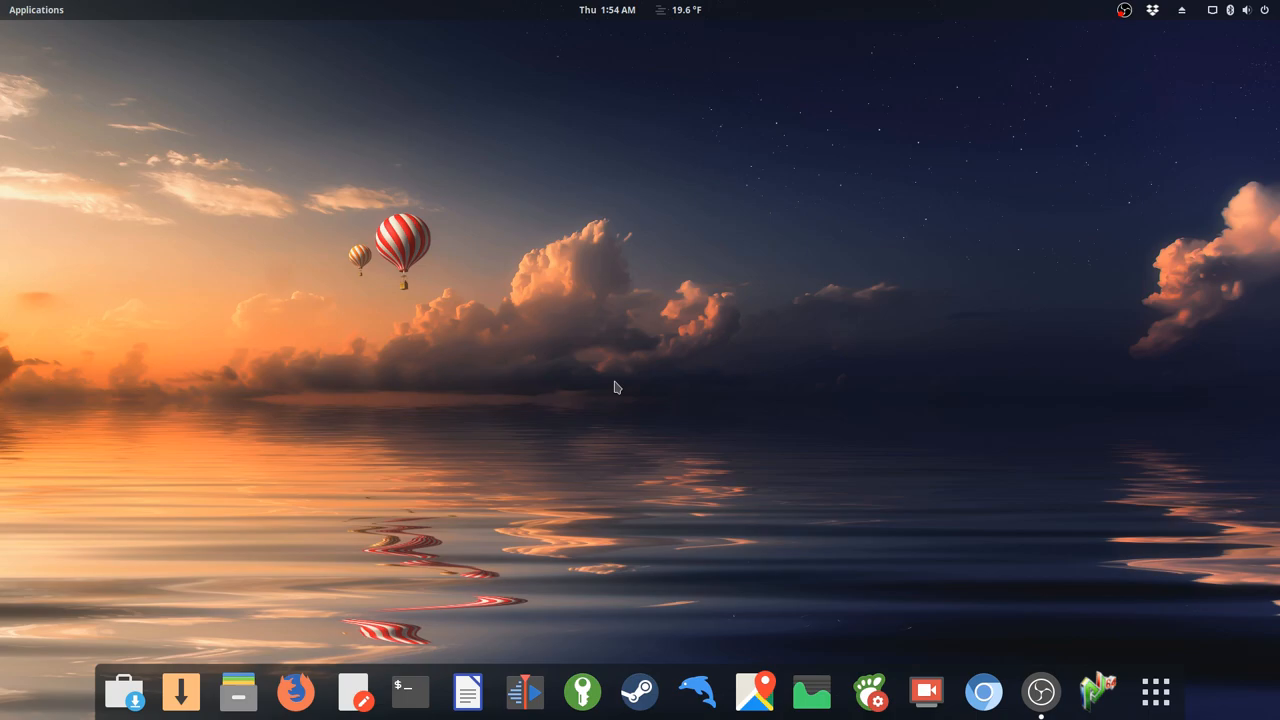
pyautogui.moveTo(891, 417)
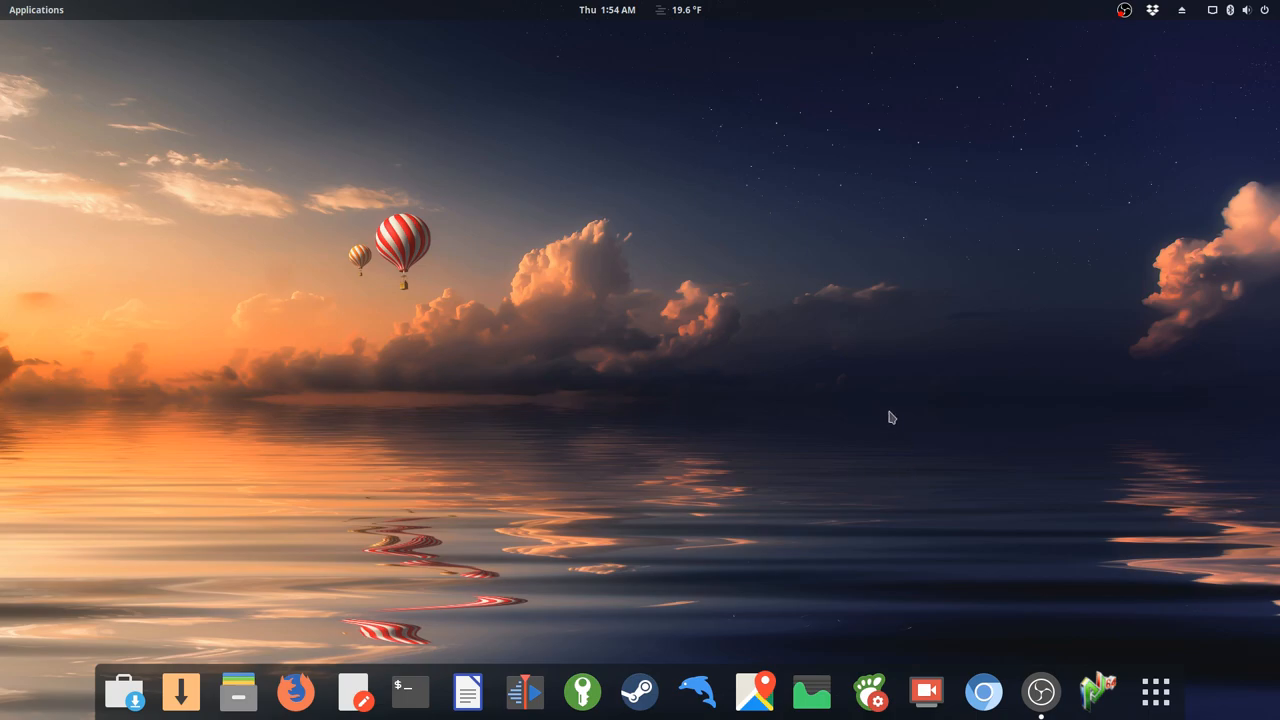
pyautogui.moveTo(1099, 692)
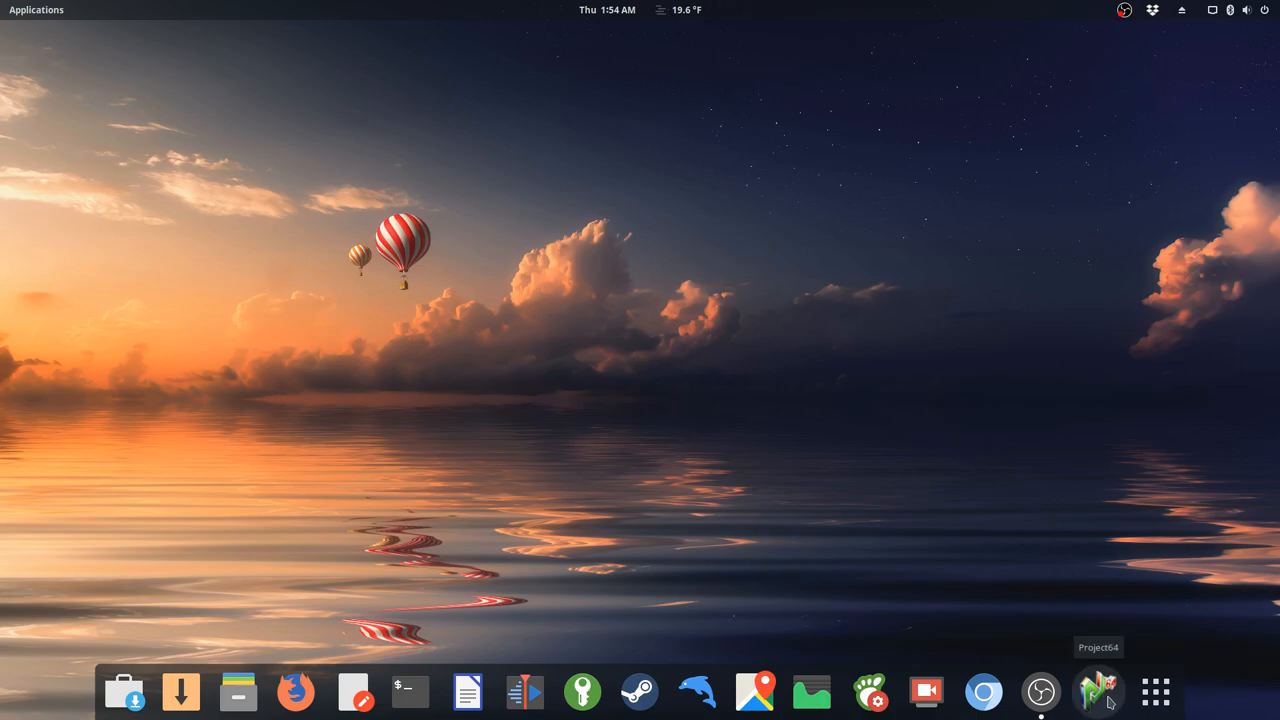
pyautogui.moveTo(1125, 685)
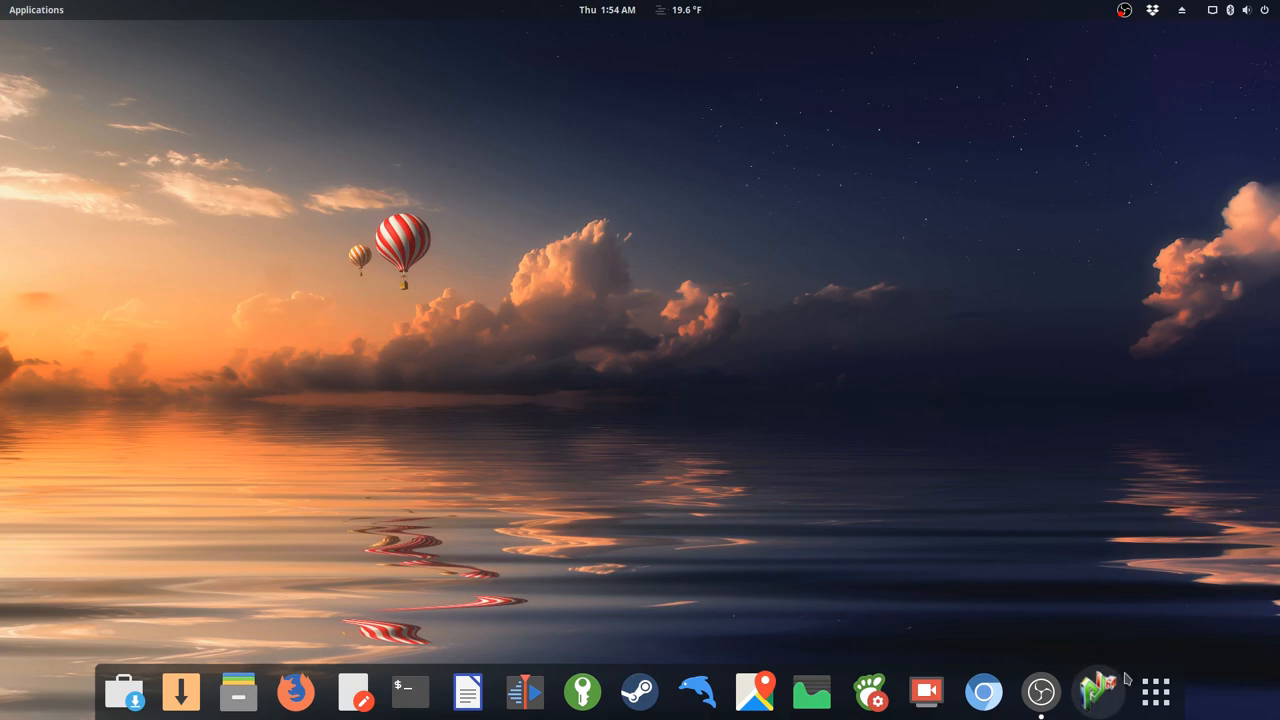
pyautogui.moveTo(1155, 691)
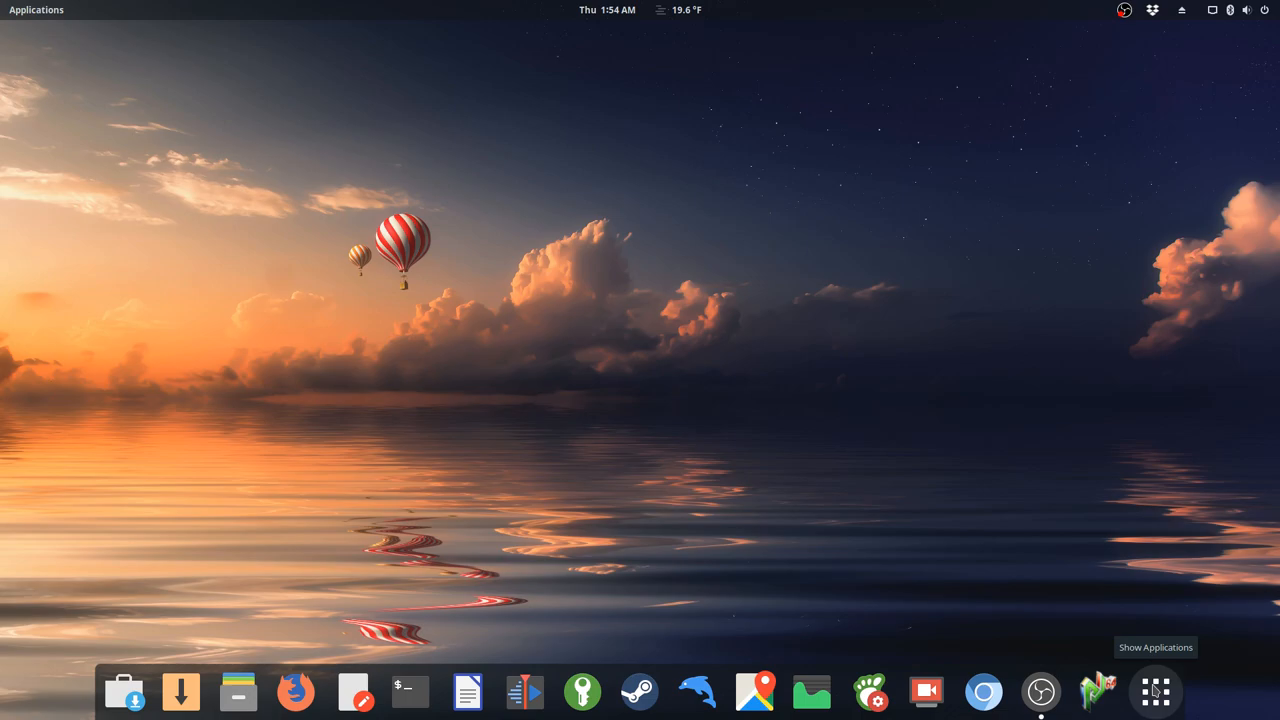
# Bring up the GNOME application grid and scroll to find M64Py
pyautogui.click(1155, 690)
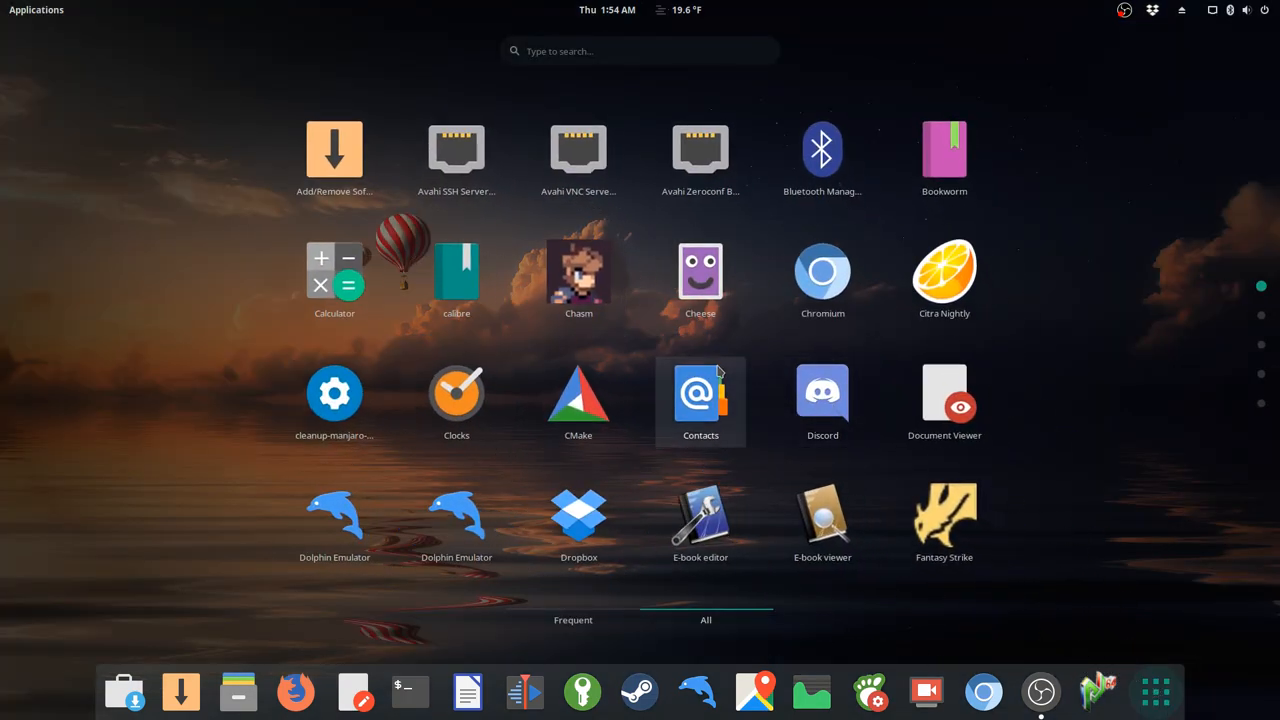
pyautogui.scroll(-3)
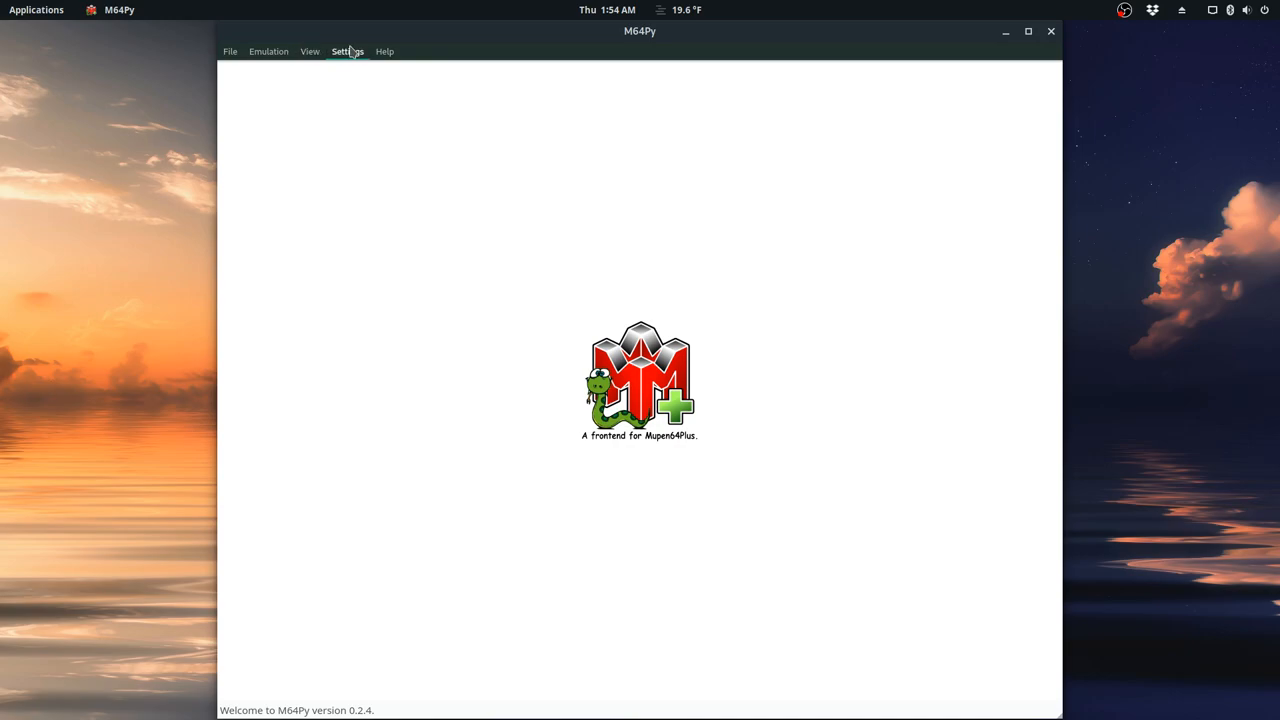
# Review the Rice video plugin settings, dismiss them and close M64Py
pyautogui.click(347, 51)
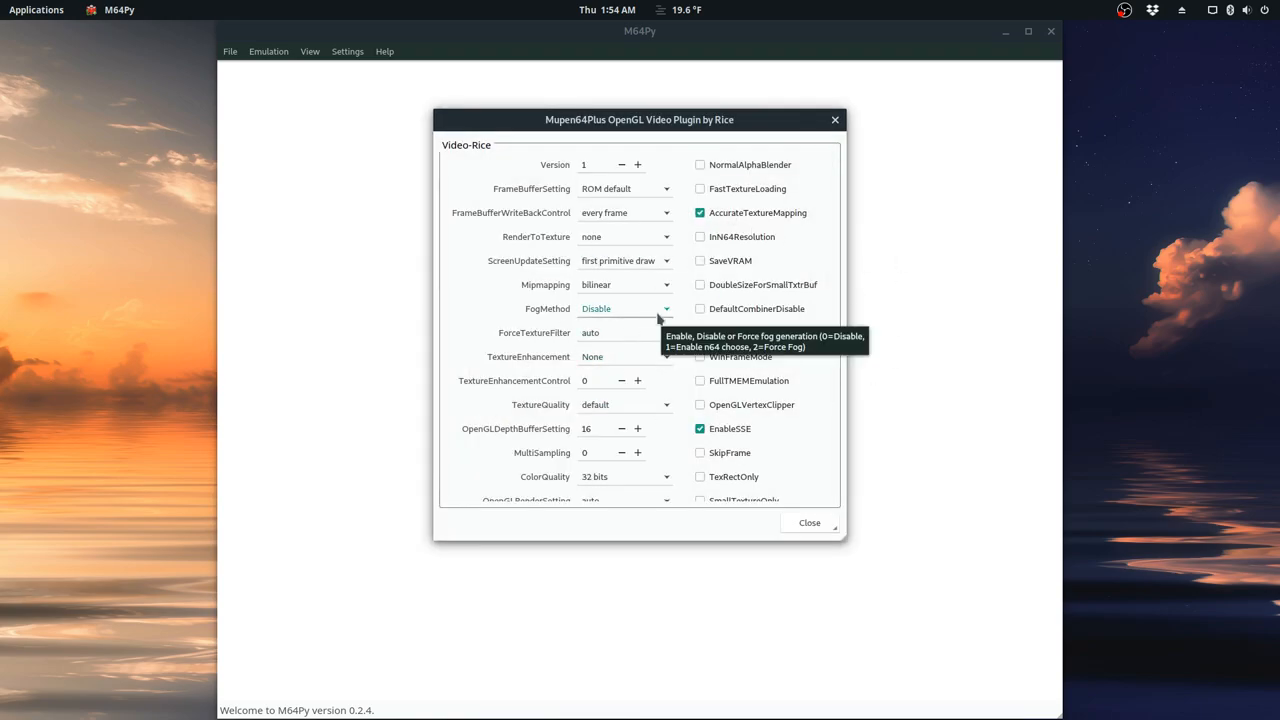
pyautogui.click(700, 332)
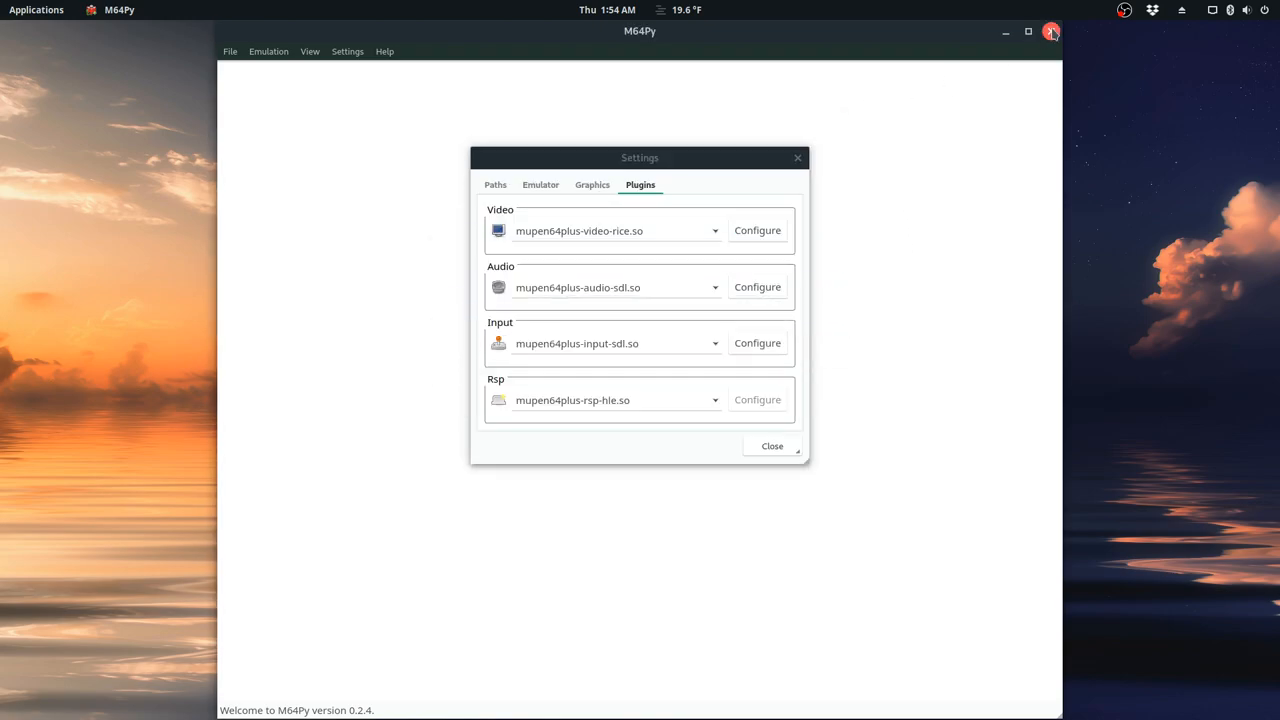
pyautogui.click(772, 446)
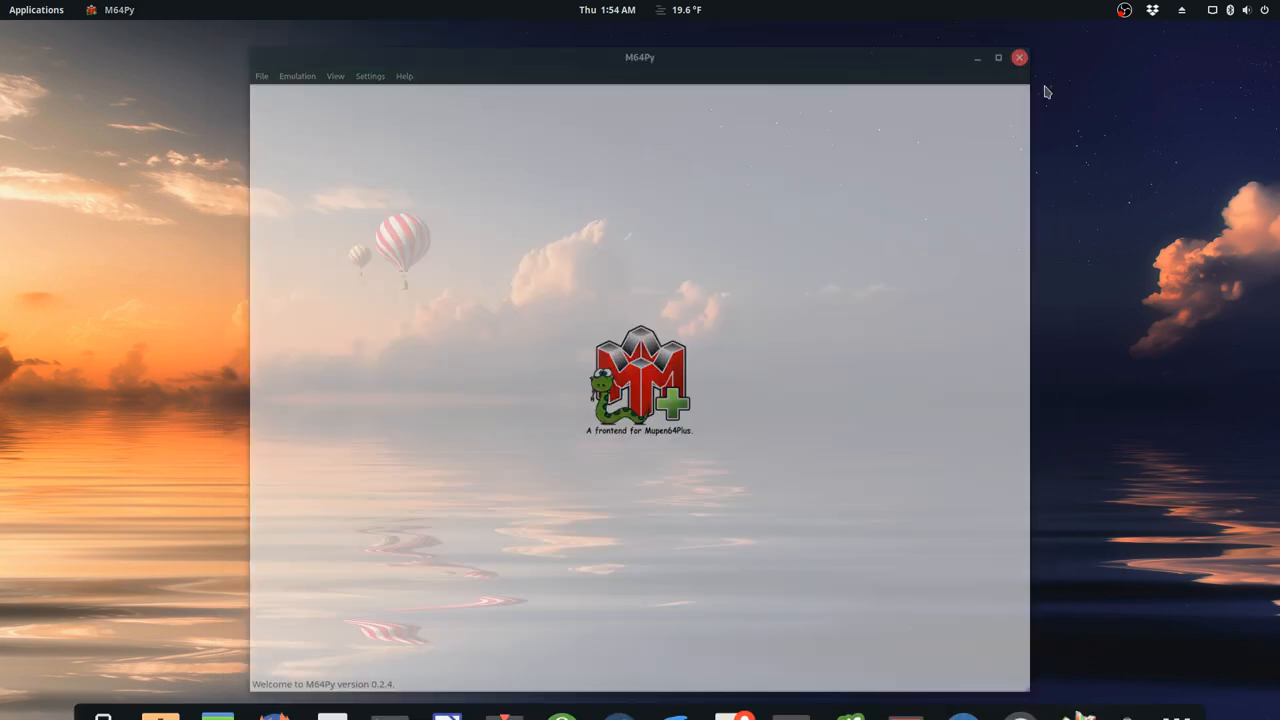
pyautogui.click(1019, 57)
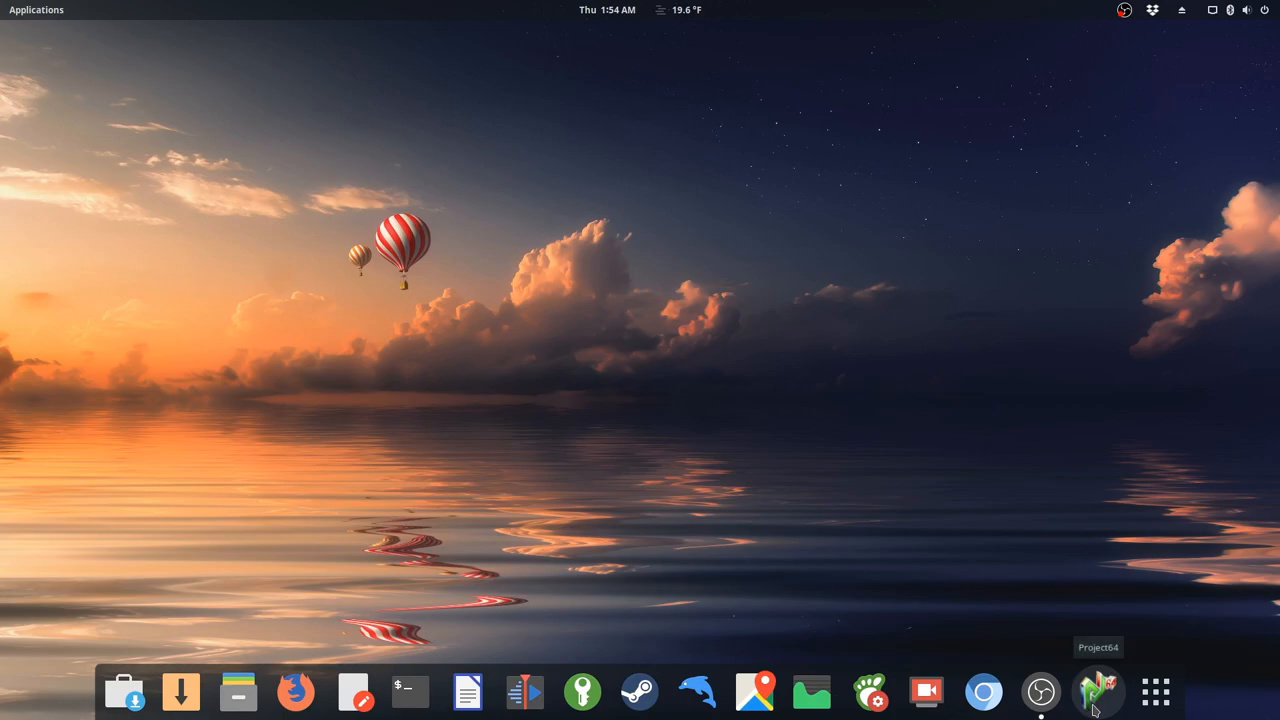
pyautogui.moveTo(1065, 496)
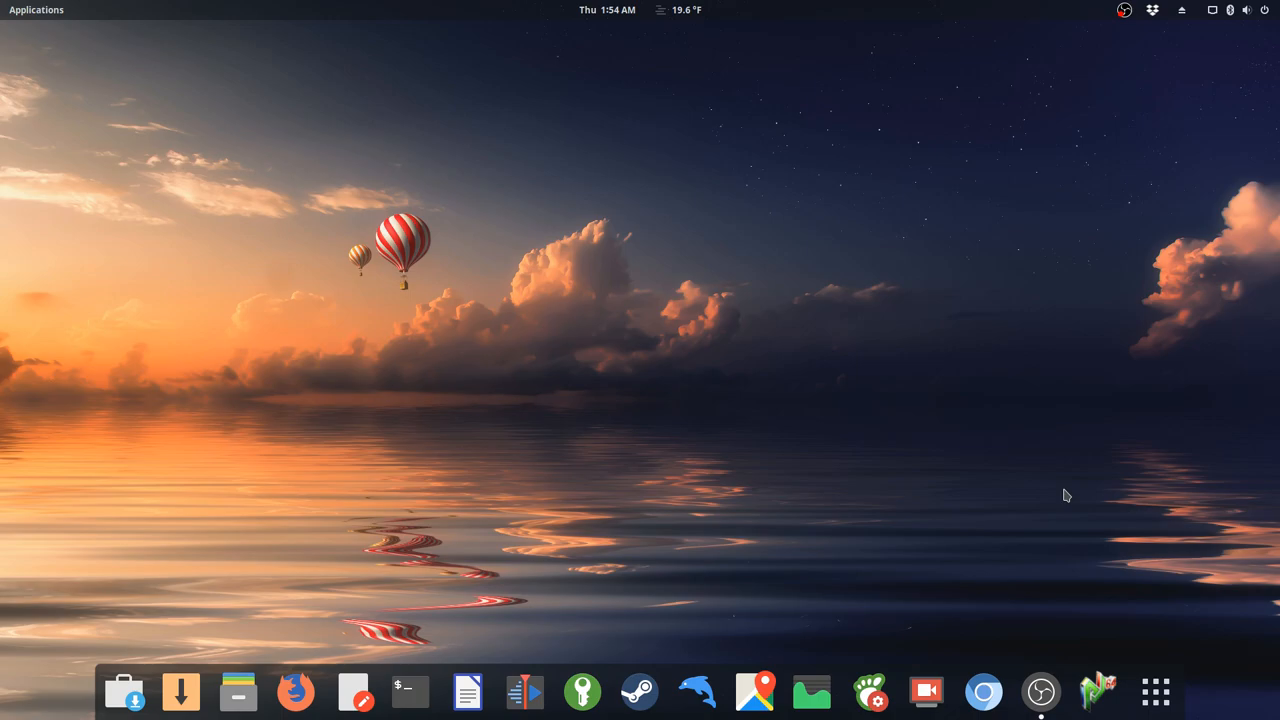
pyautogui.moveTo(1098, 691)
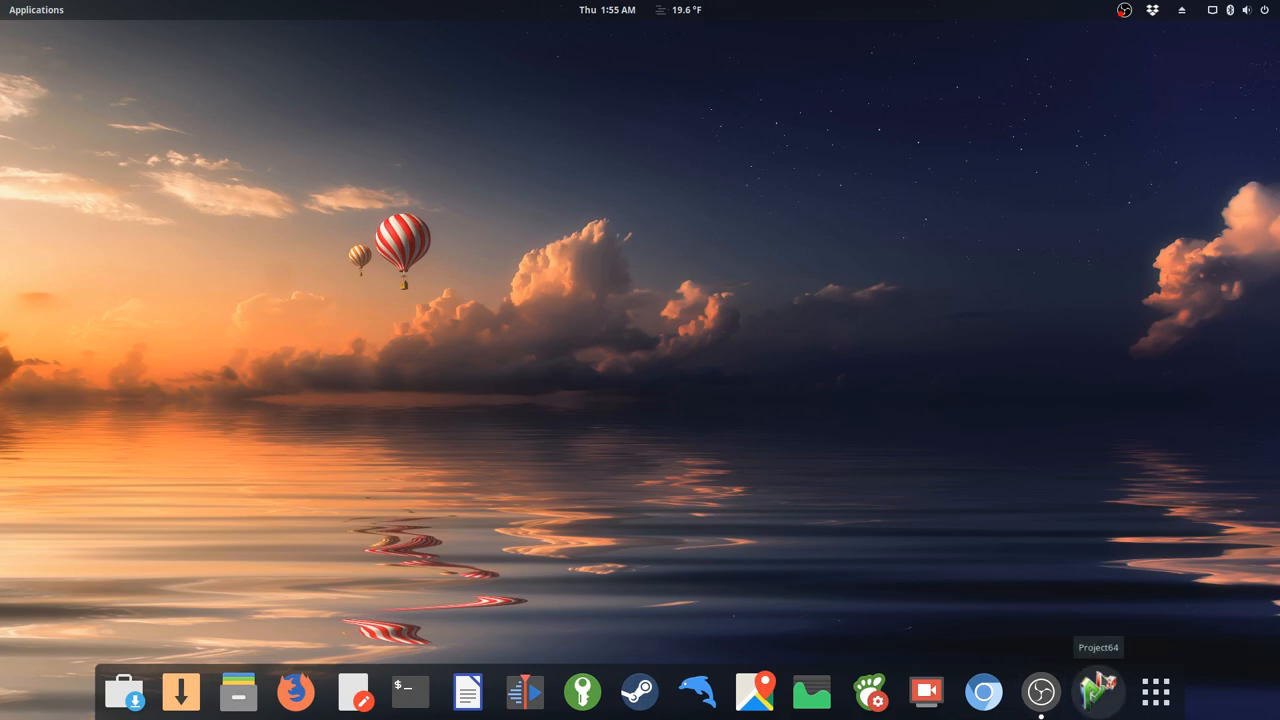
pyautogui.moveTo(1047, 471)
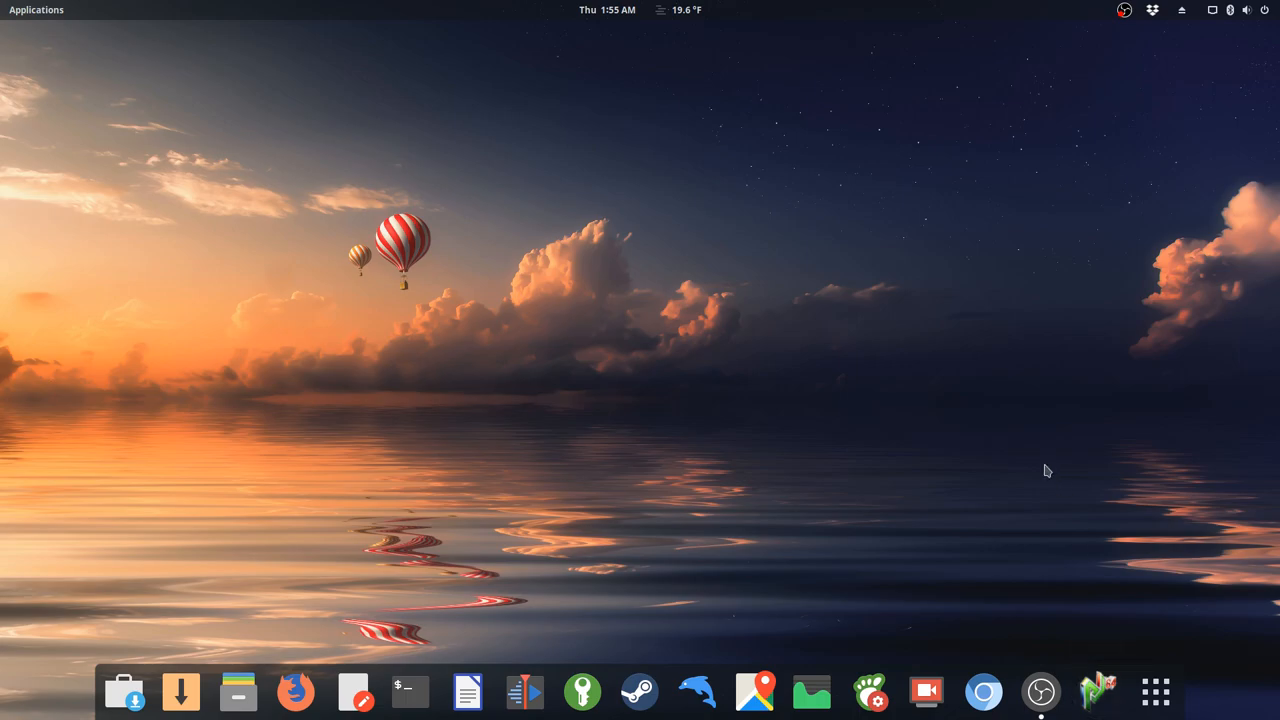
pyautogui.moveTo(1047, 473)
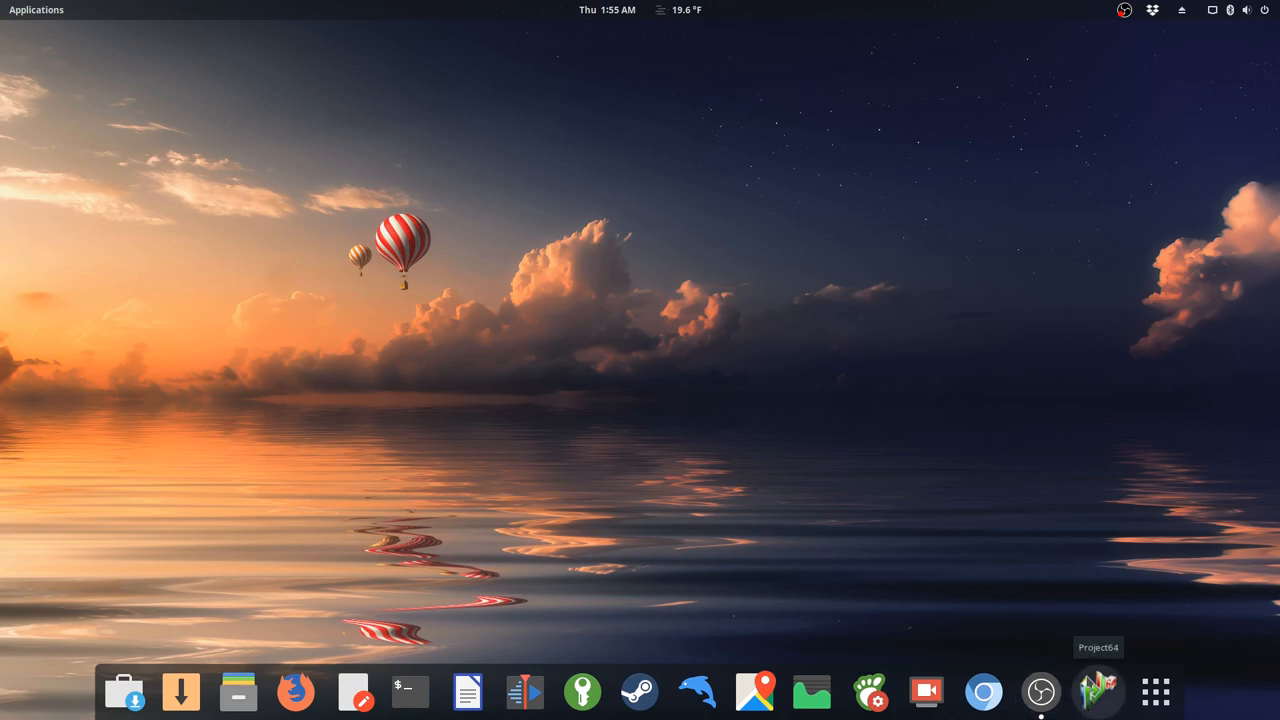
pyautogui.moveTo(518, 447)
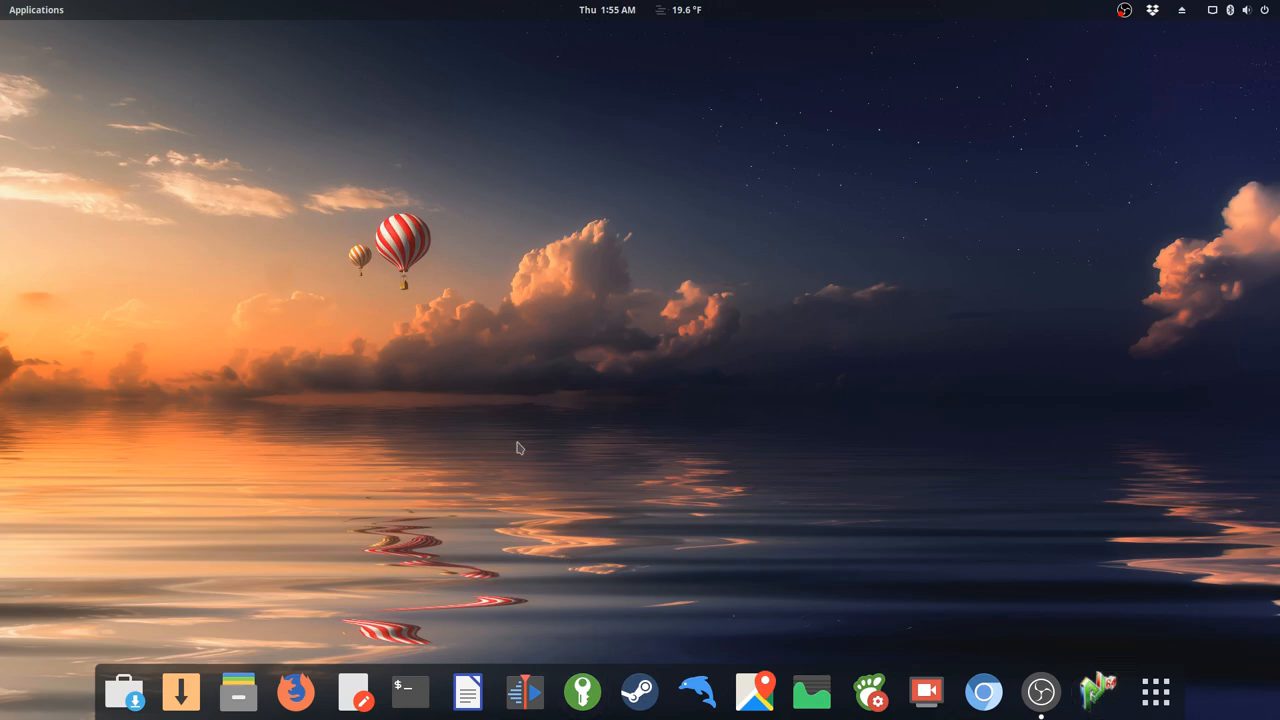
pyautogui.moveTo(430, 655)
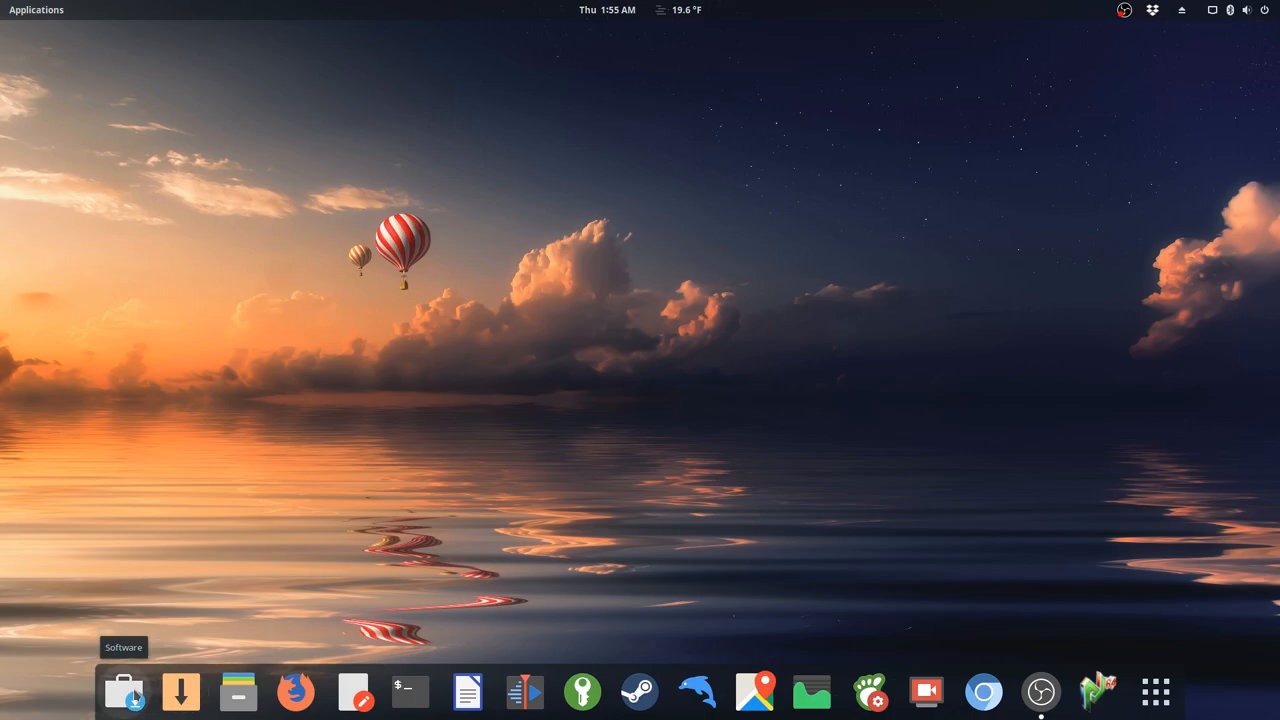
pyautogui.click(124, 691)
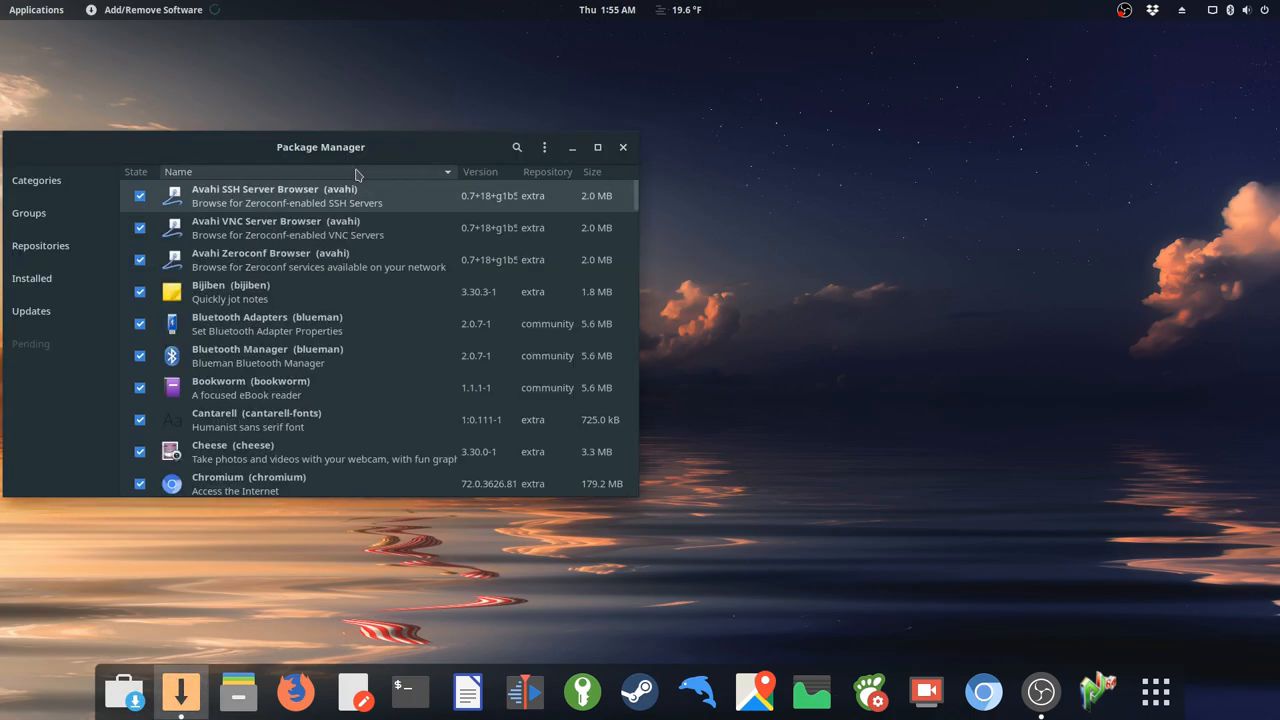
pyautogui.moveTo(320, 147); pyautogui.dragTo(528, 125)
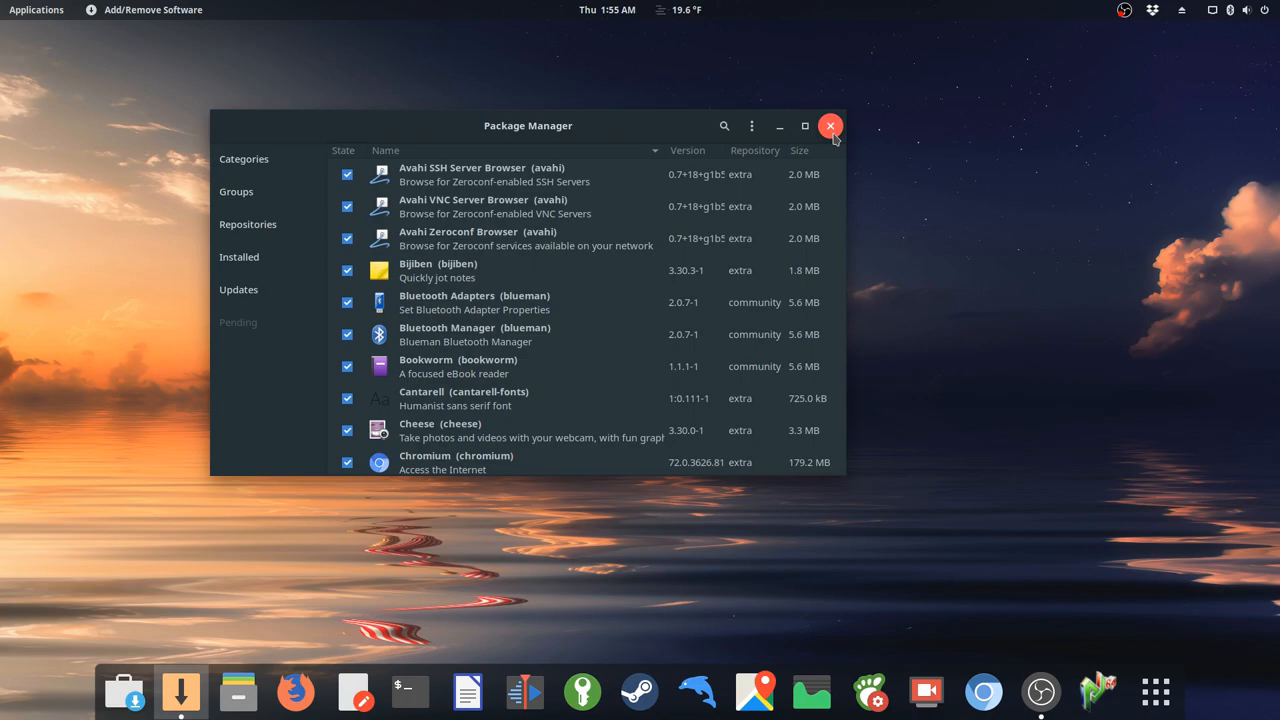
pyautogui.click(830, 125)
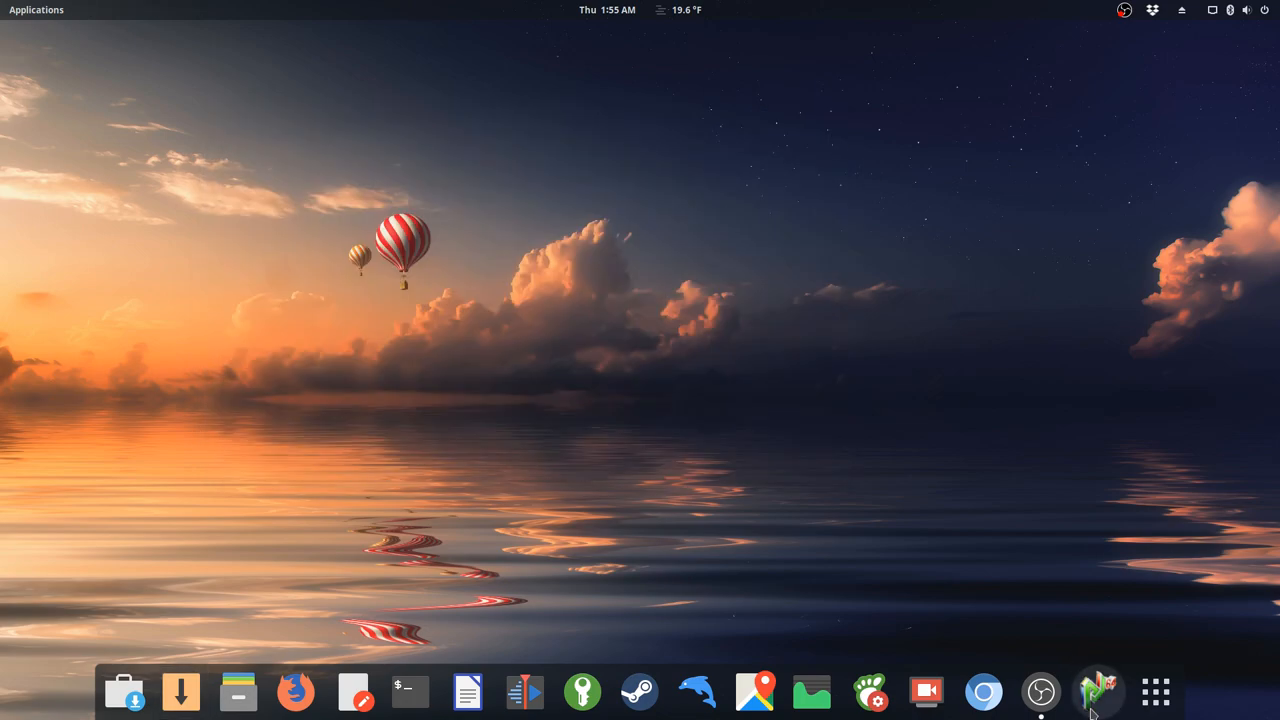
pyautogui.moveTo(1098, 692)
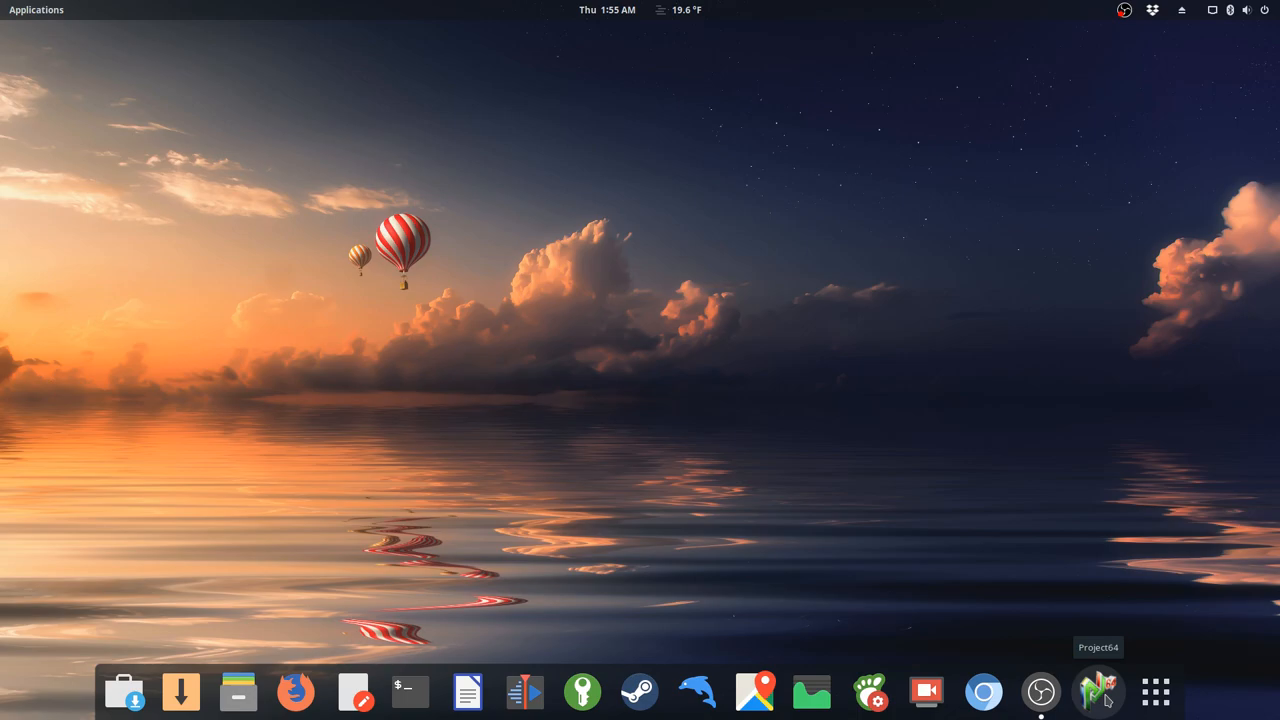
pyautogui.moveTo(1060, 537)
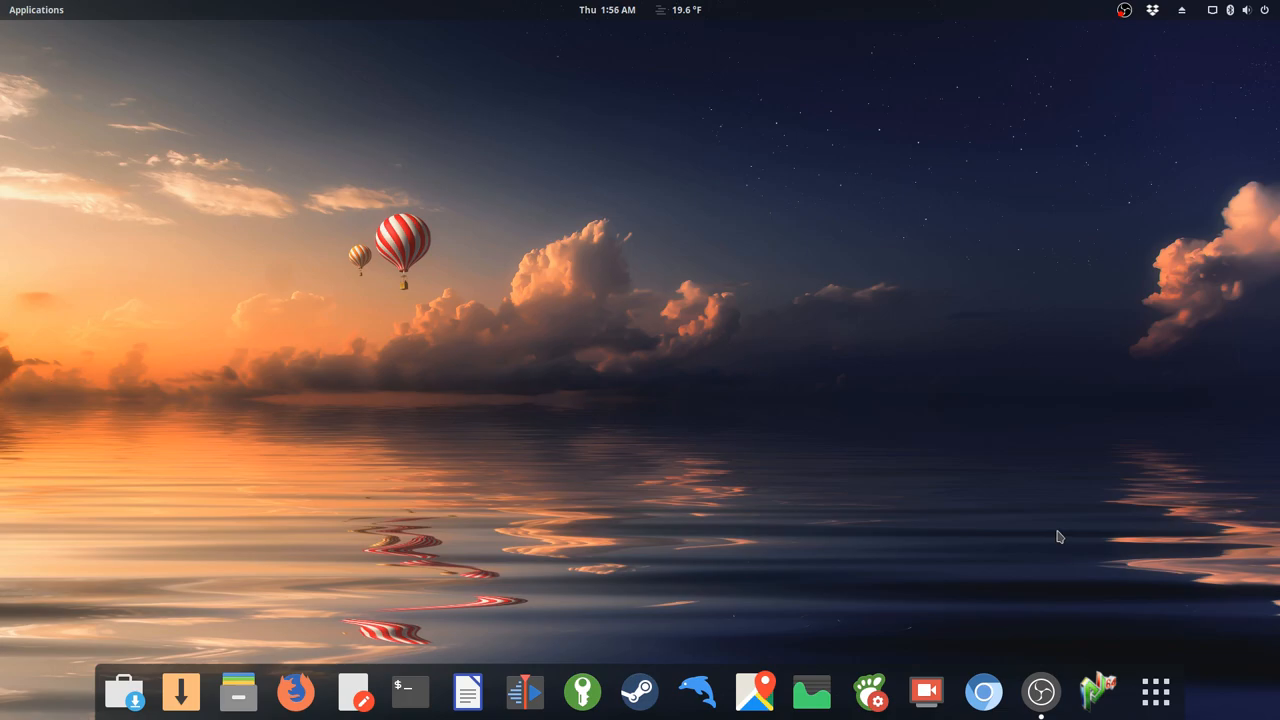
pyautogui.moveTo(1058, 537)
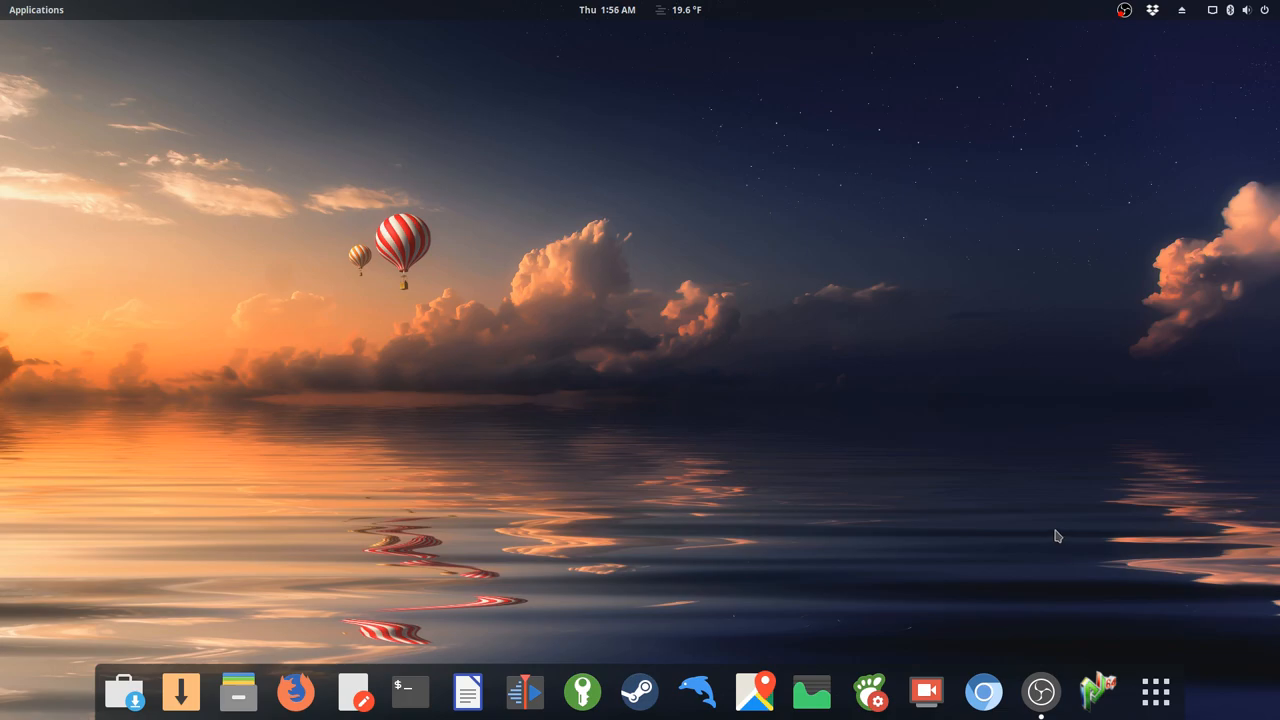
pyautogui.moveTo(1098, 691)
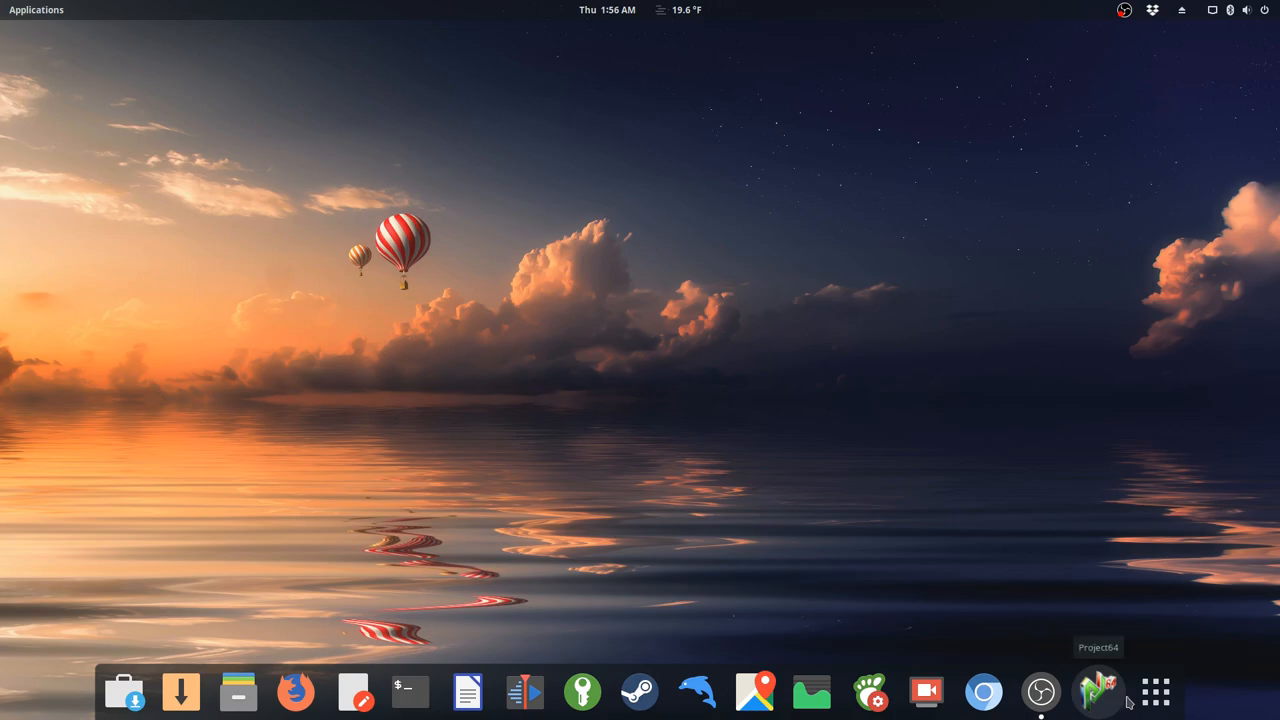
pyautogui.click(1155, 691)
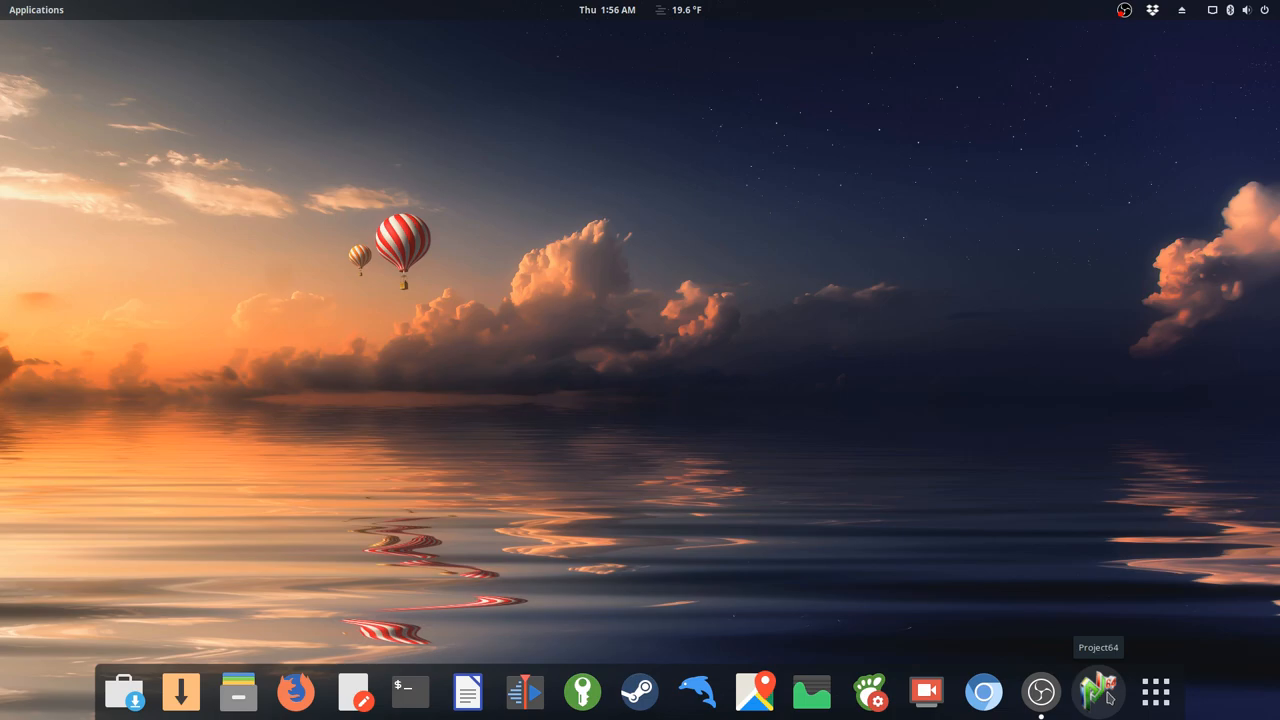
pyautogui.moveTo(1090, 699)
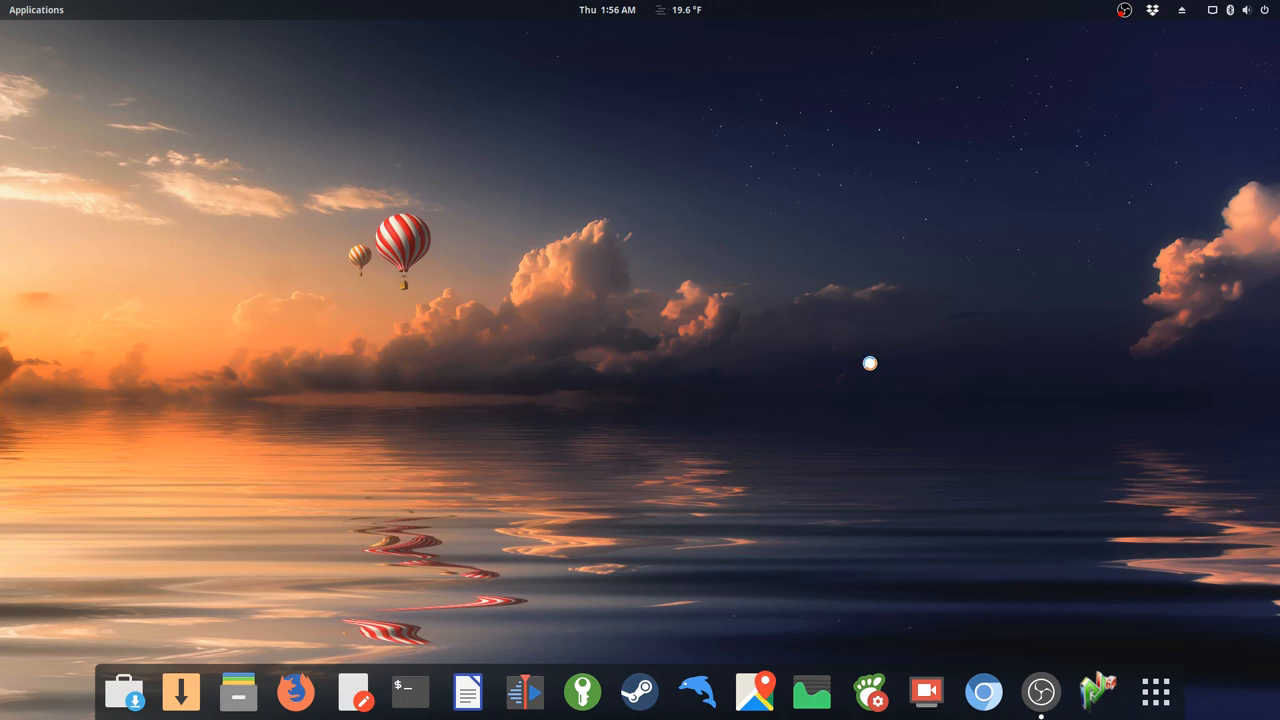
# Launch Project64 from the dock and continue past the Support Project64 prompt
pyautogui.click(1098, 691)
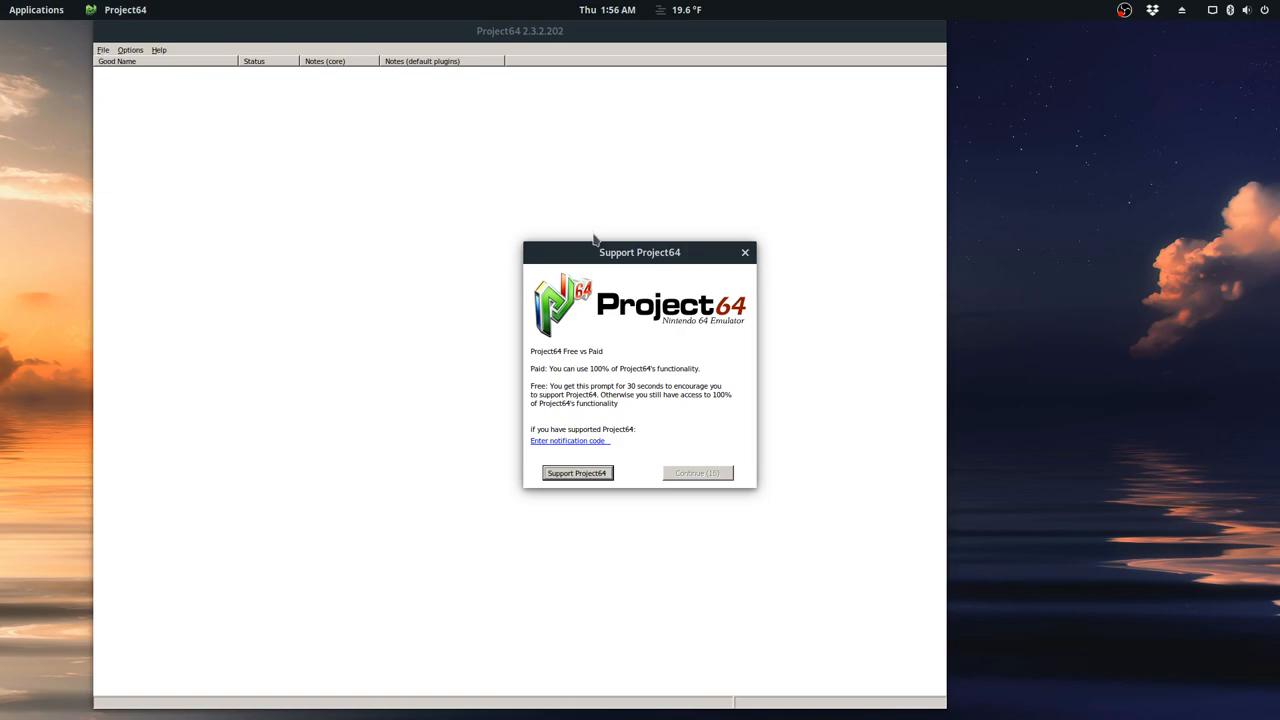
pyautogui.click(697, 473)
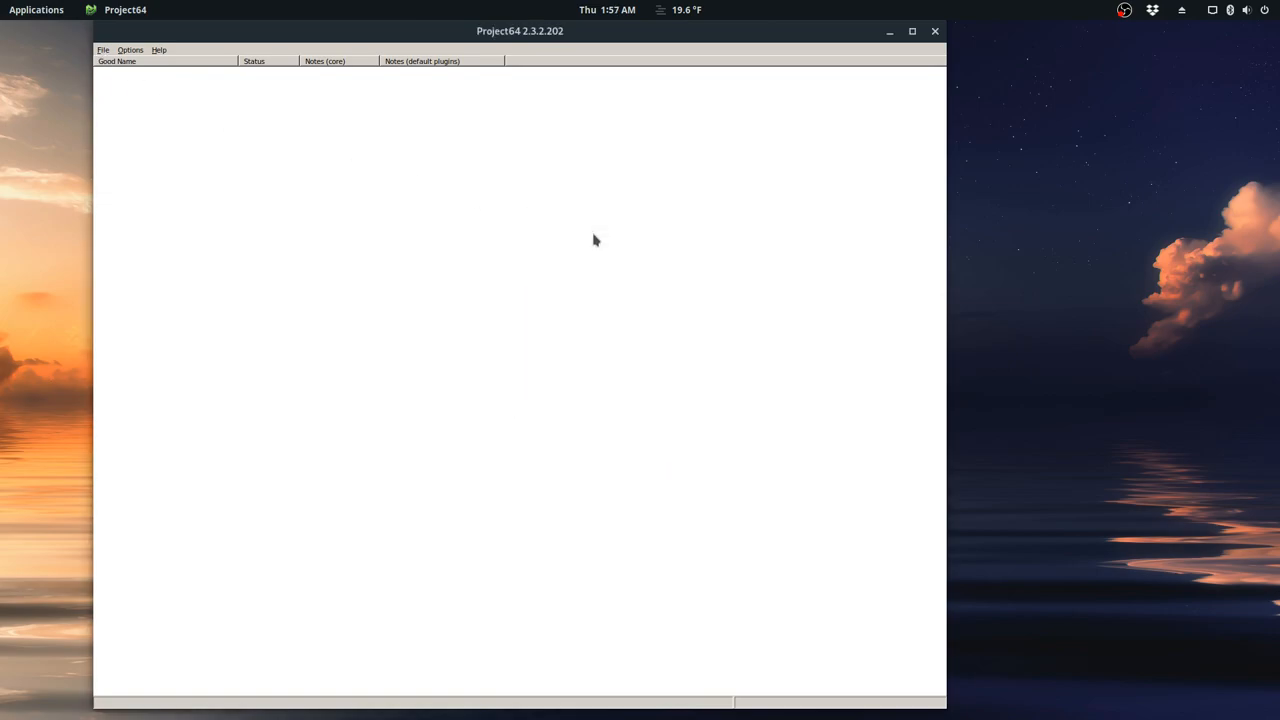
# Load the recent ROM Super Mario 64 (USA).n64 to start emulation
pyautogui.click(103, 50)
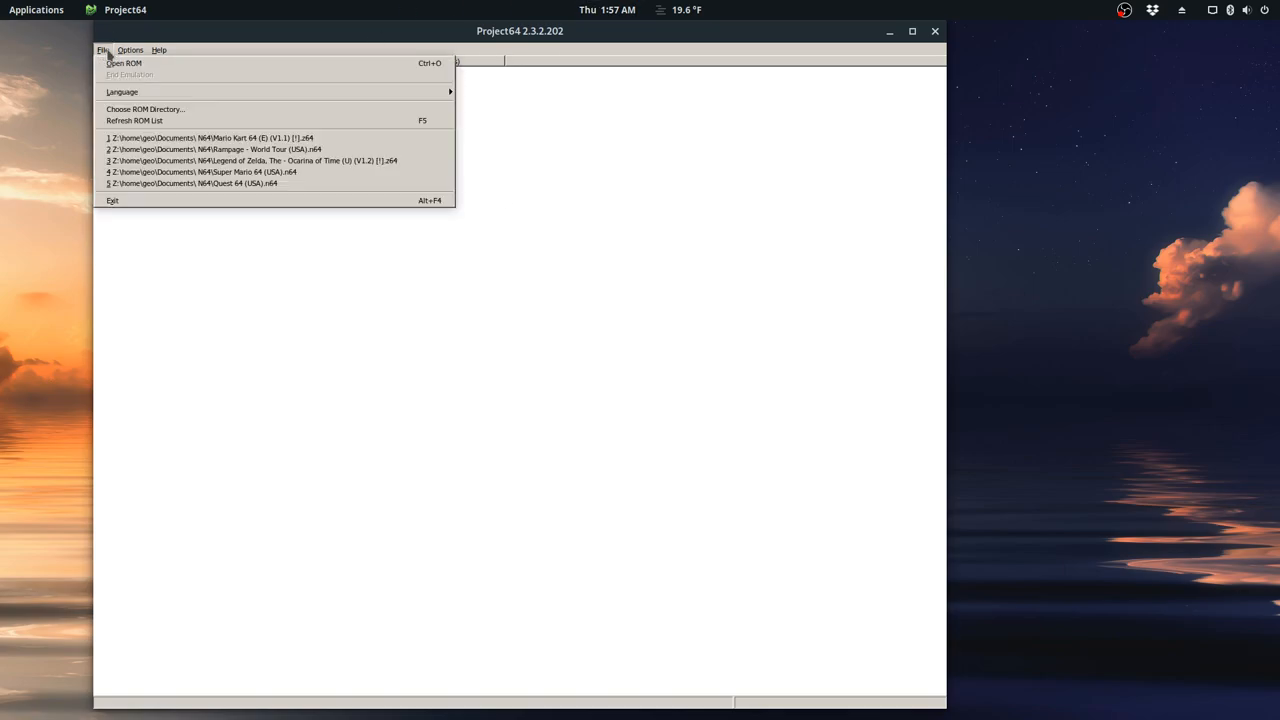
pyautogui.moveTo(250, 120)
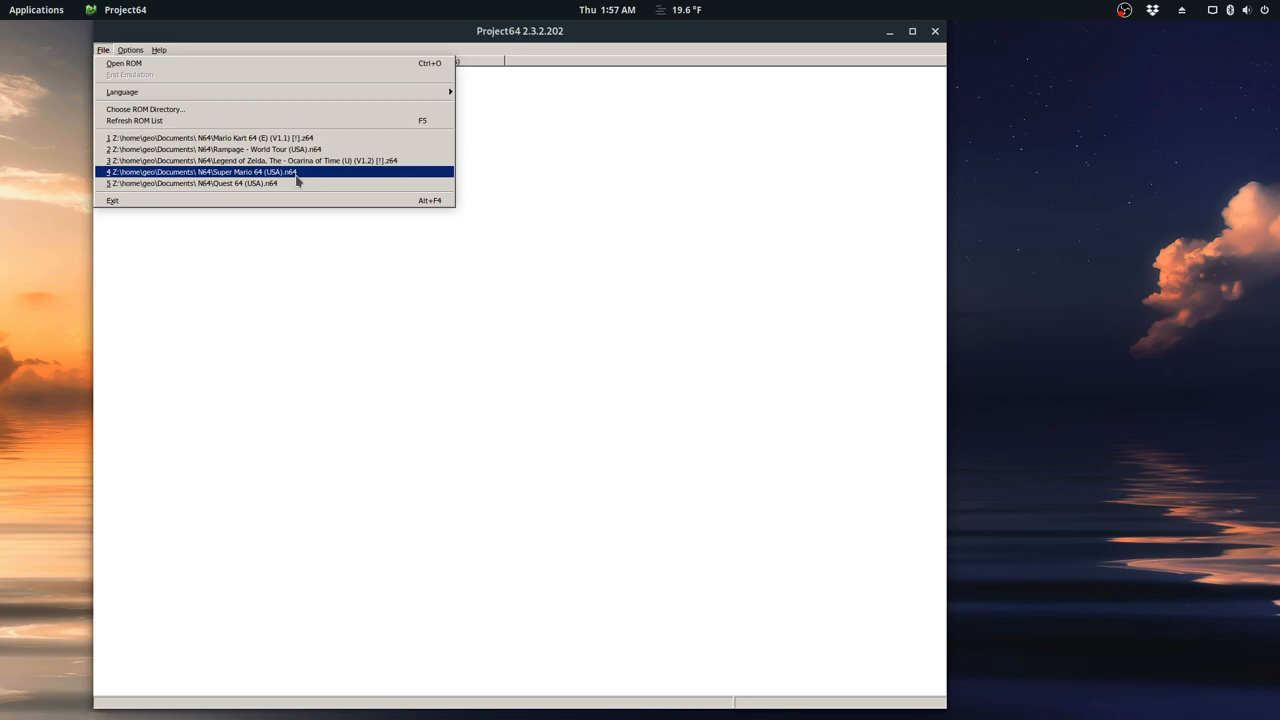
pyautogui.click(200, 172)
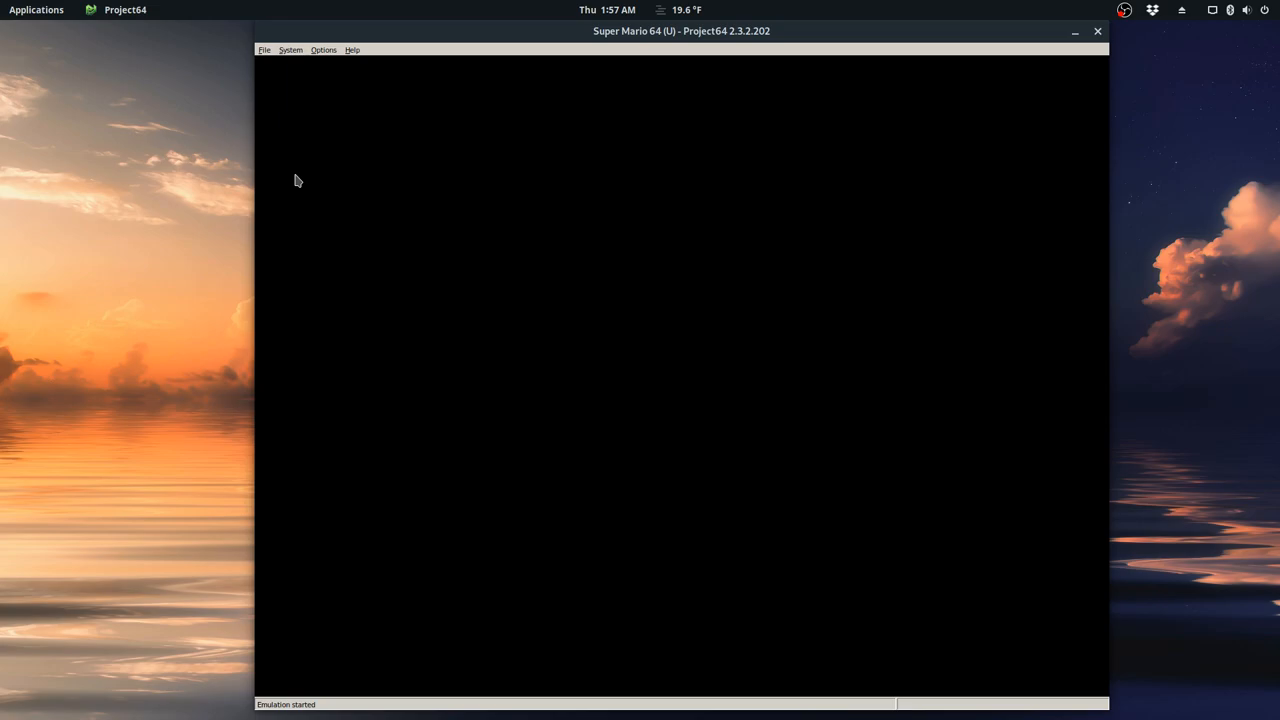
pyautogui.moveTo(330, 179)
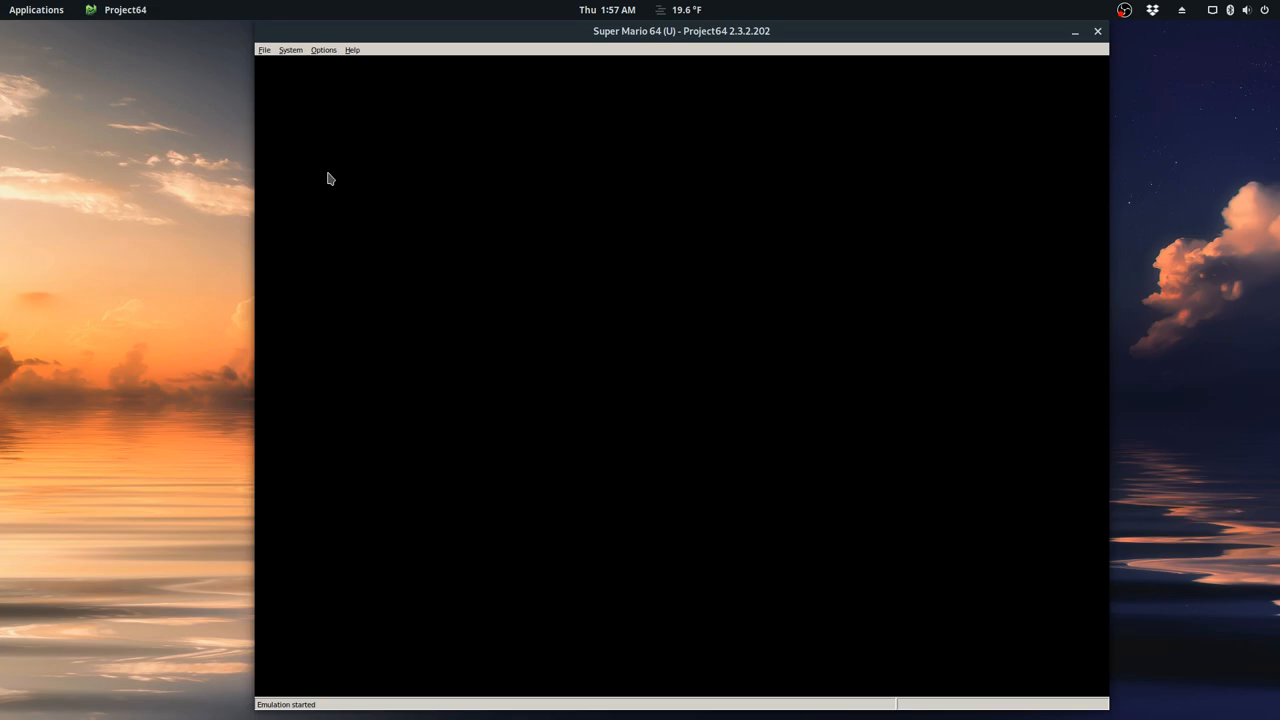
pyautogui.moveTo(237, 156)
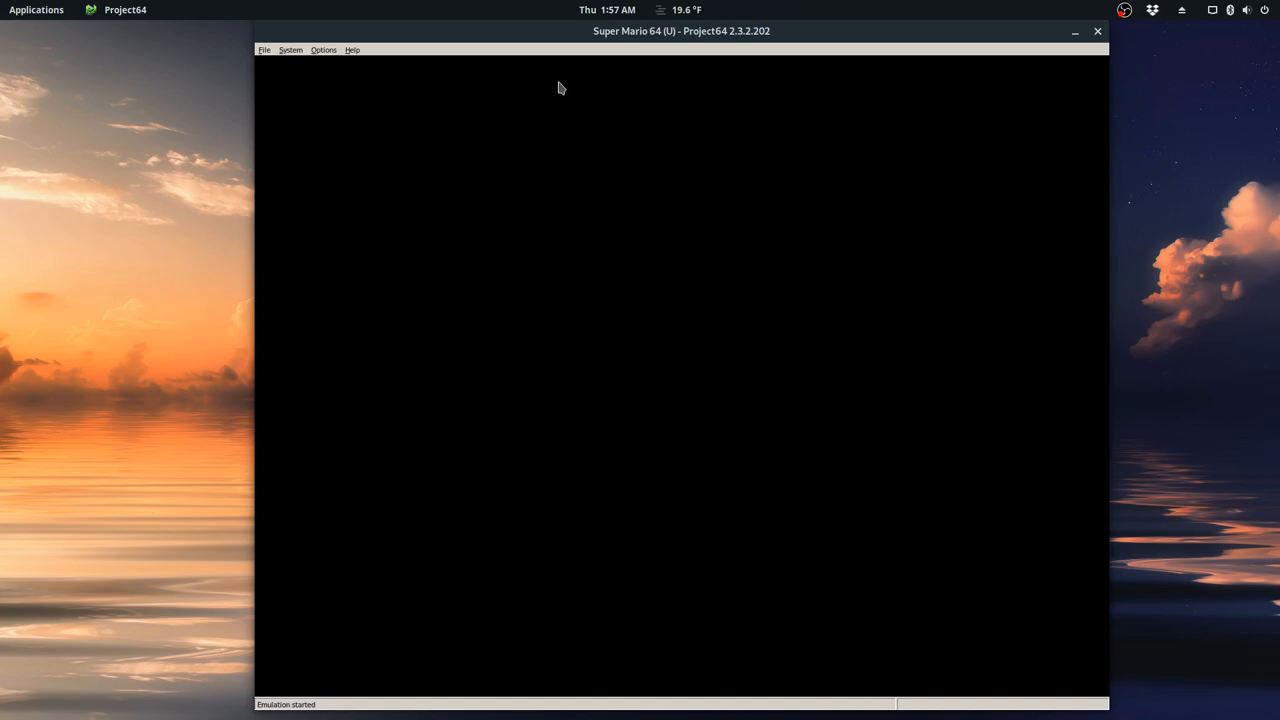
pyautogui.moveTo(1075, 31)
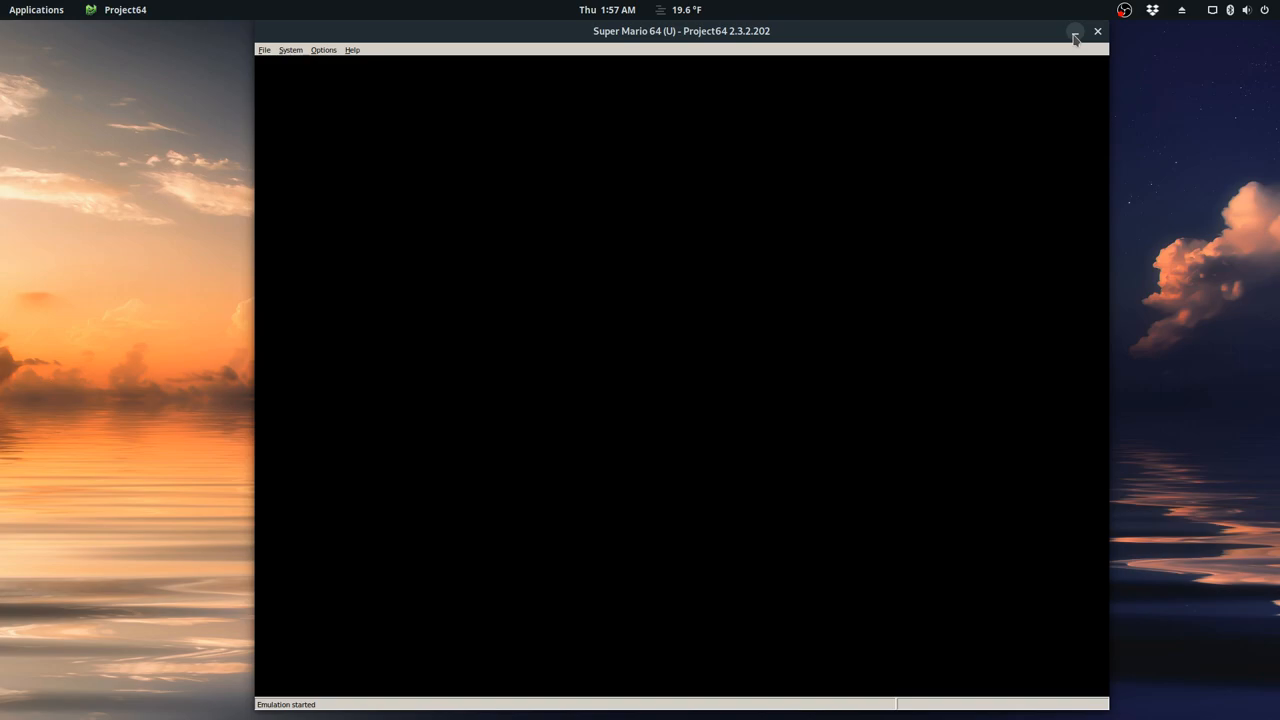
# Wait for Super Mario 64 to reach the Select File screen and bring up Options
pyautogui.click(1075, 31)
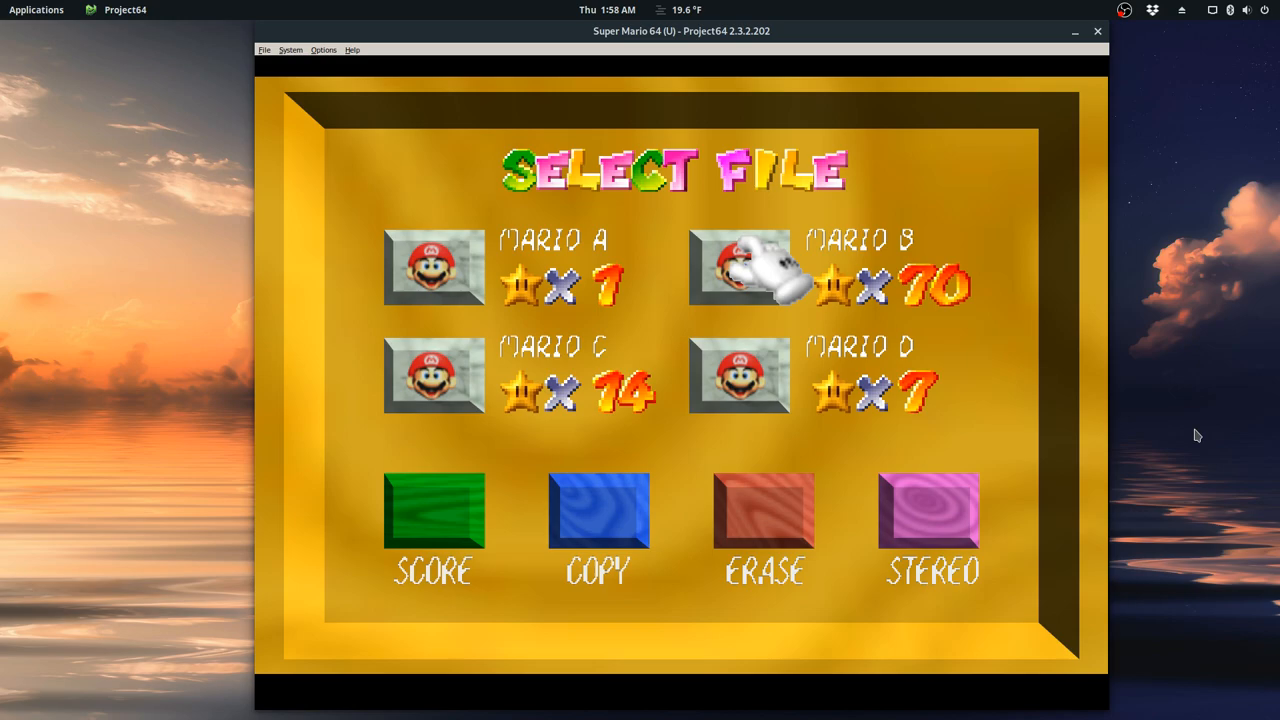
pyautogui.click(323, 49)
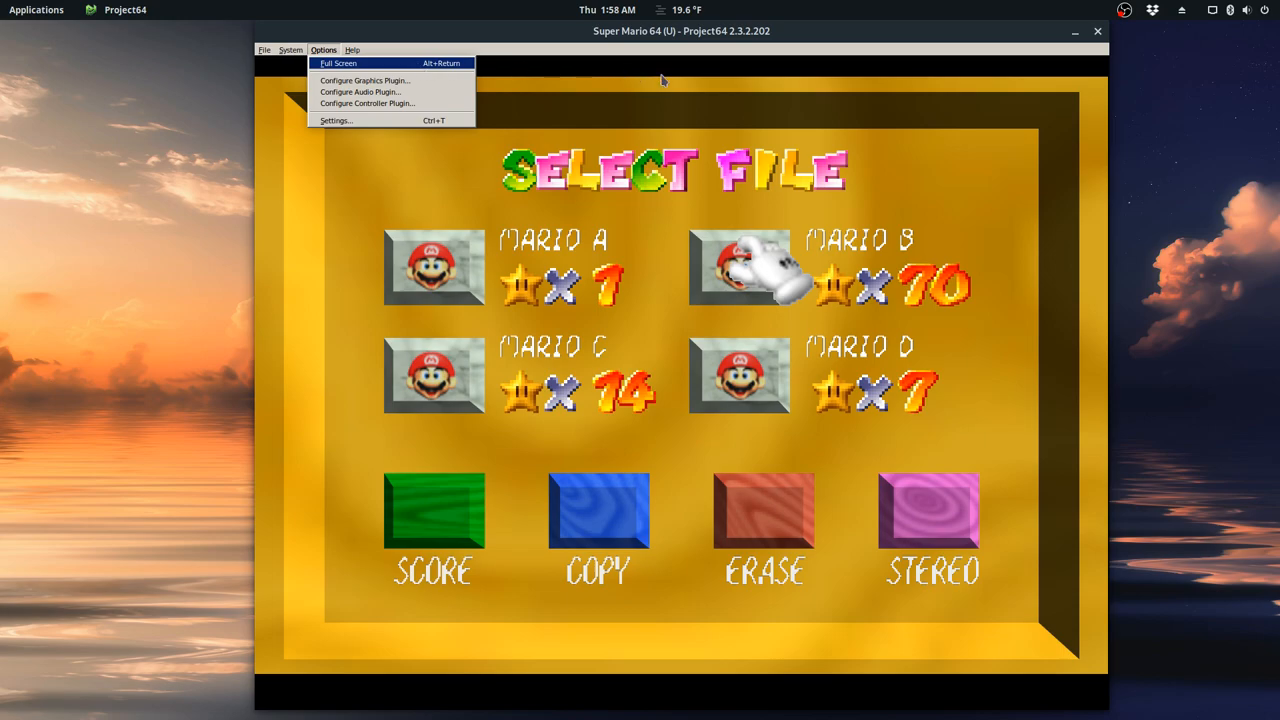
pyautogui.moveTo(892, 173)
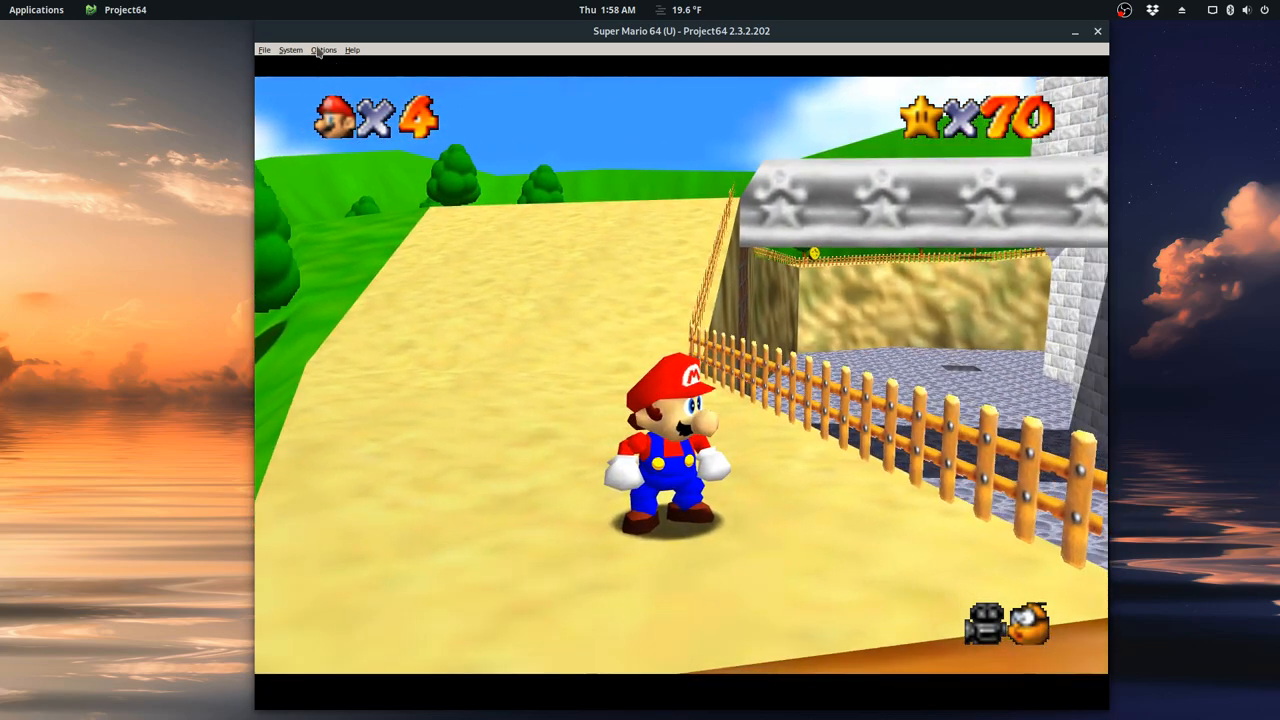
# With Mario playing outside the castle, bring up the emulator's Options menu
pyautogui.click(323, 49)
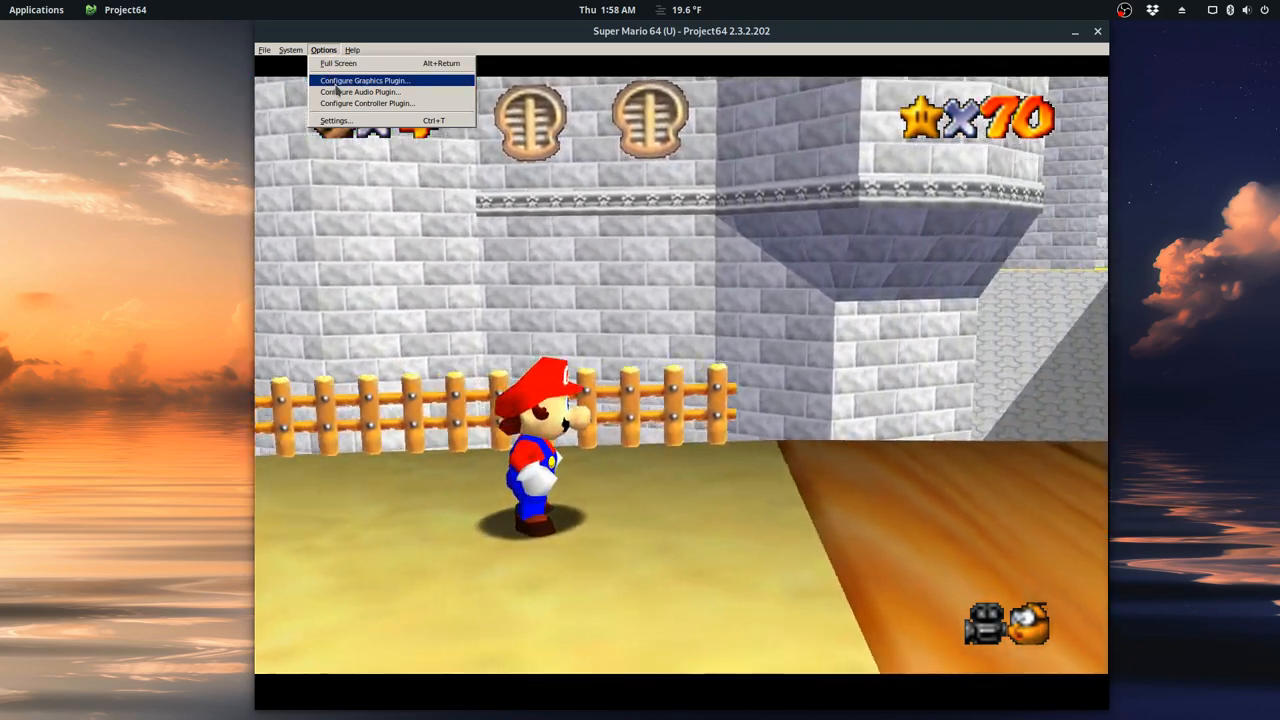
pyautogui.click(365, 80)
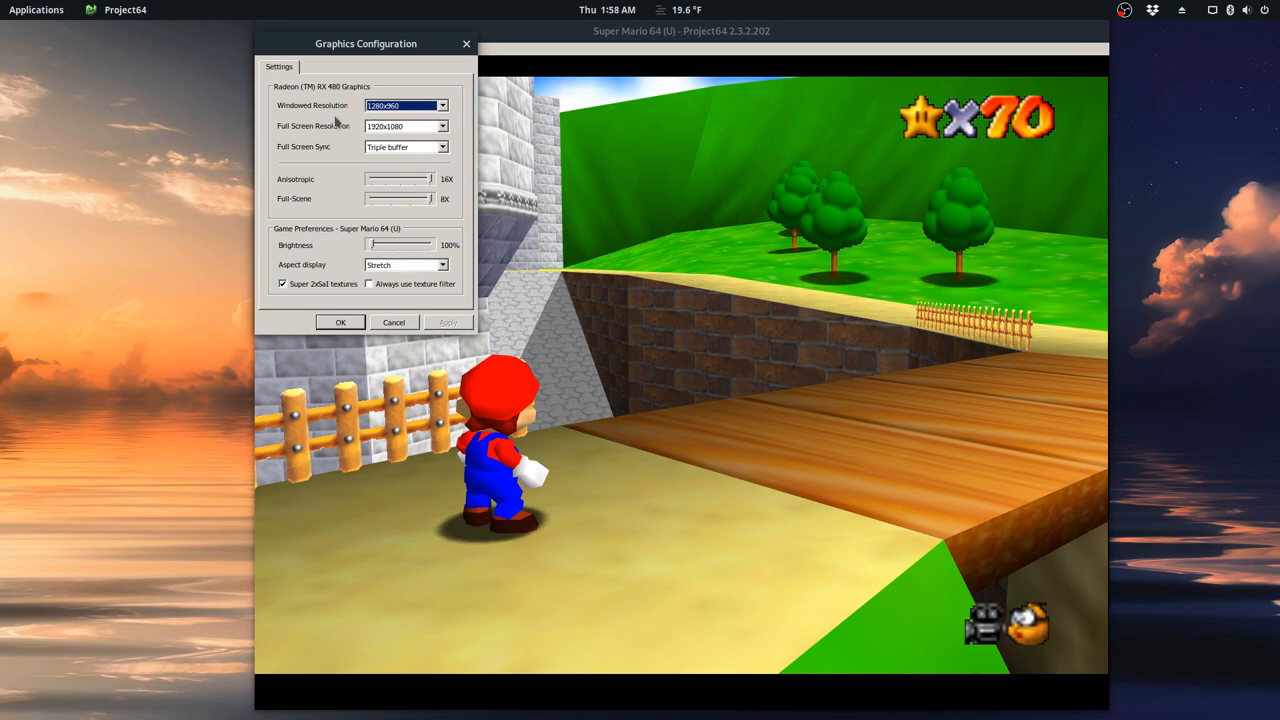
pyautogui.moveTo(428, 116)
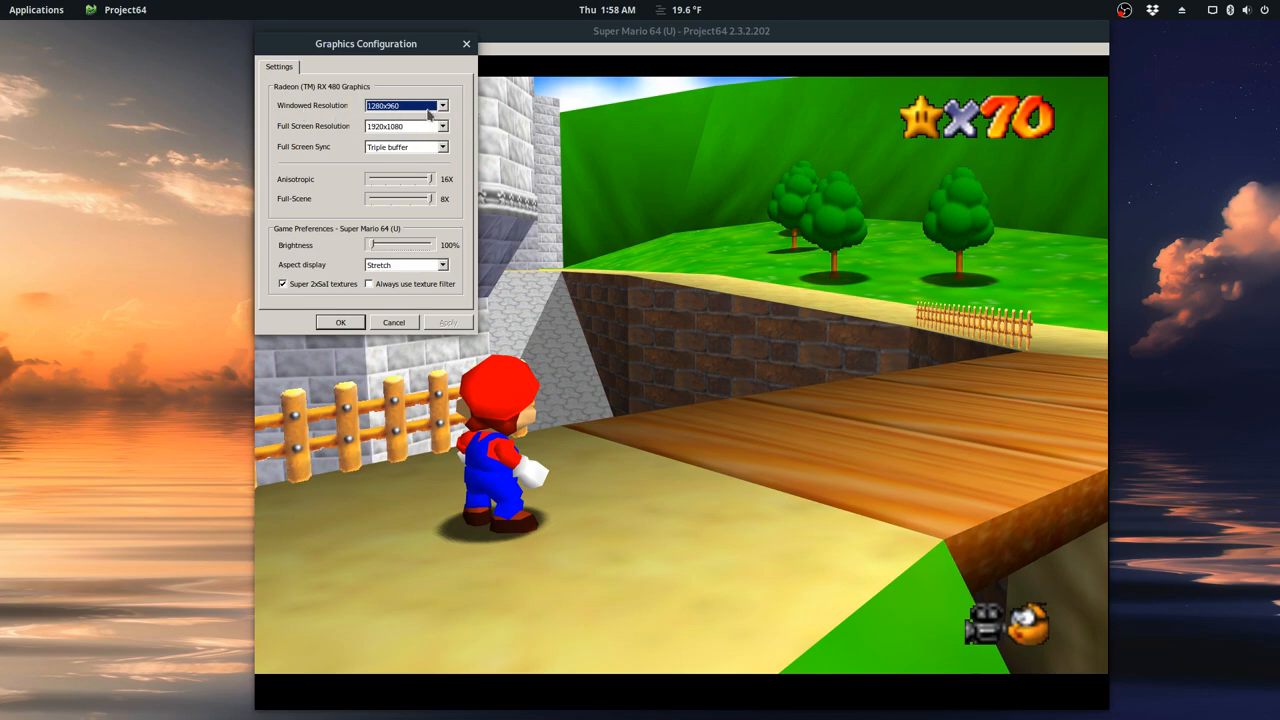
pyautogui.moveTo(480, 150)
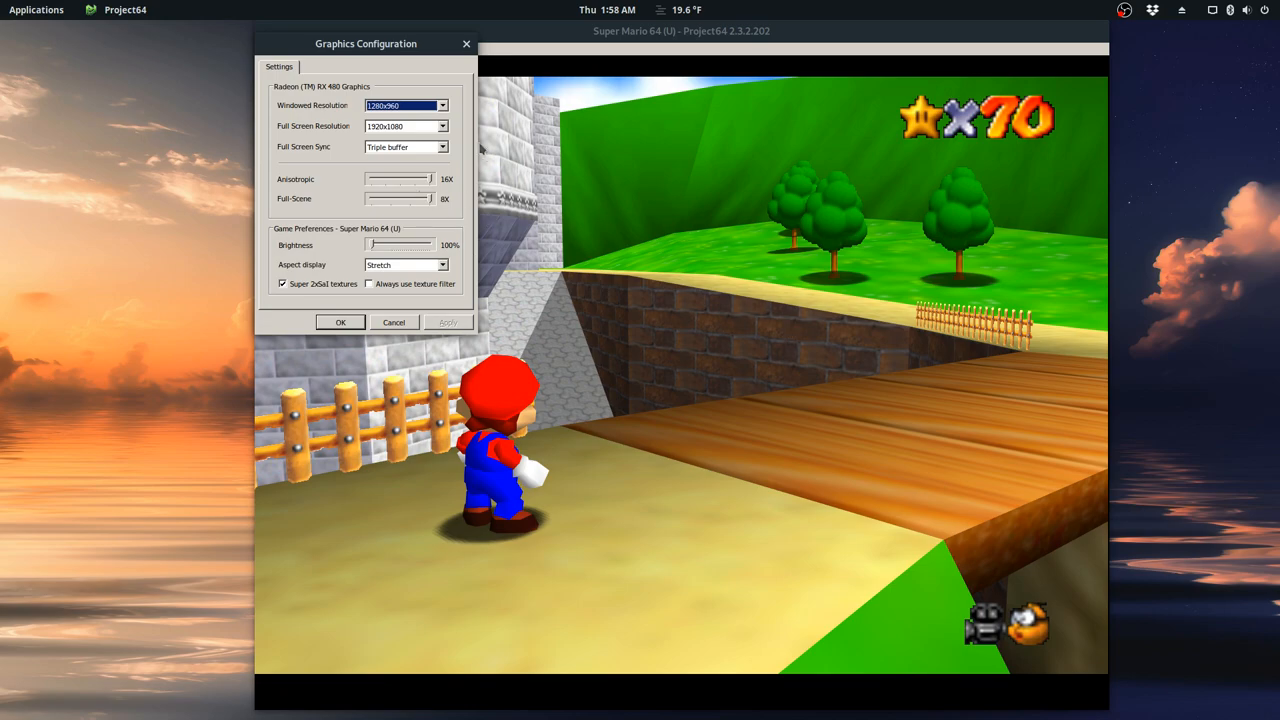
pyautogui.click(441, 105)
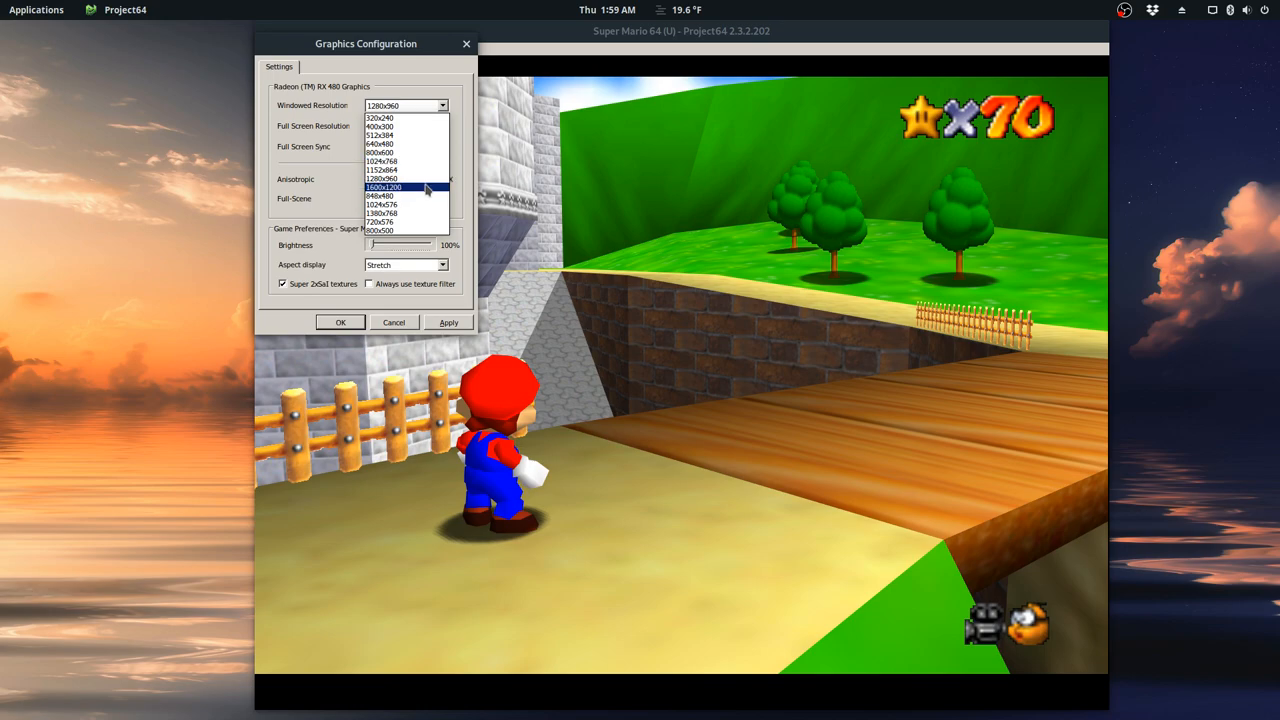
pyautogui.click(383, 179)
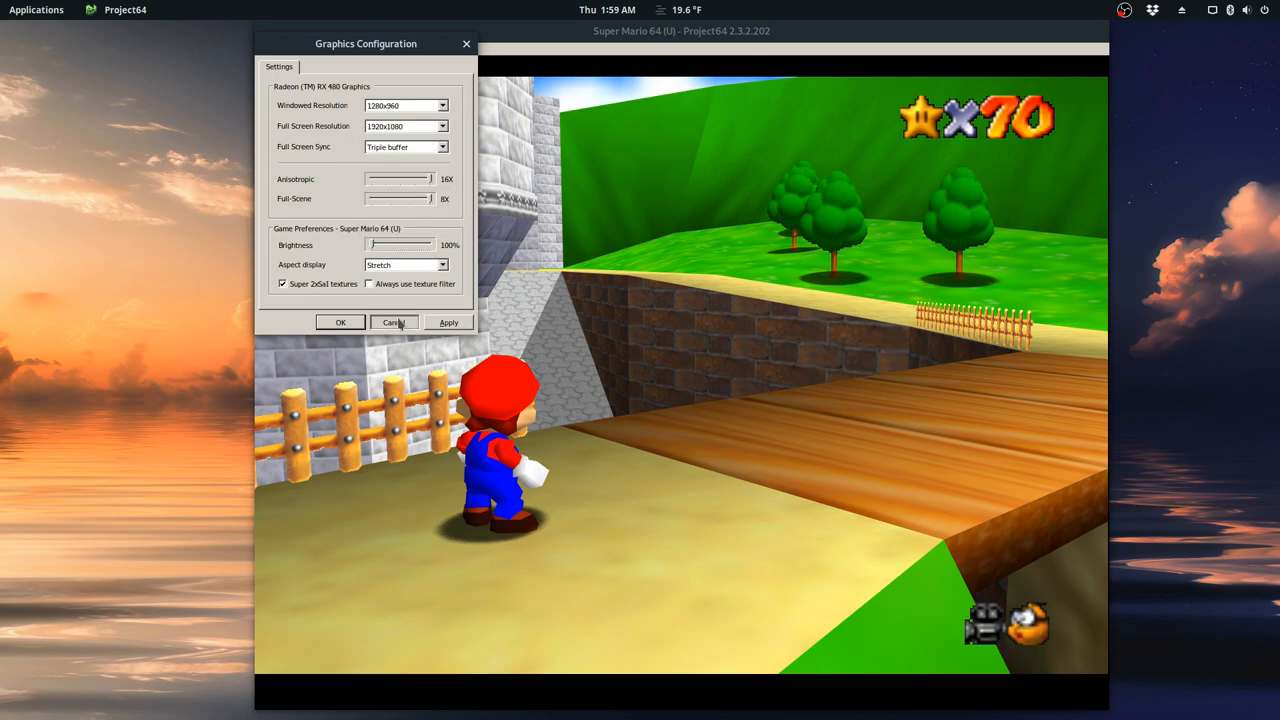
pyautogui.click(394, 322)
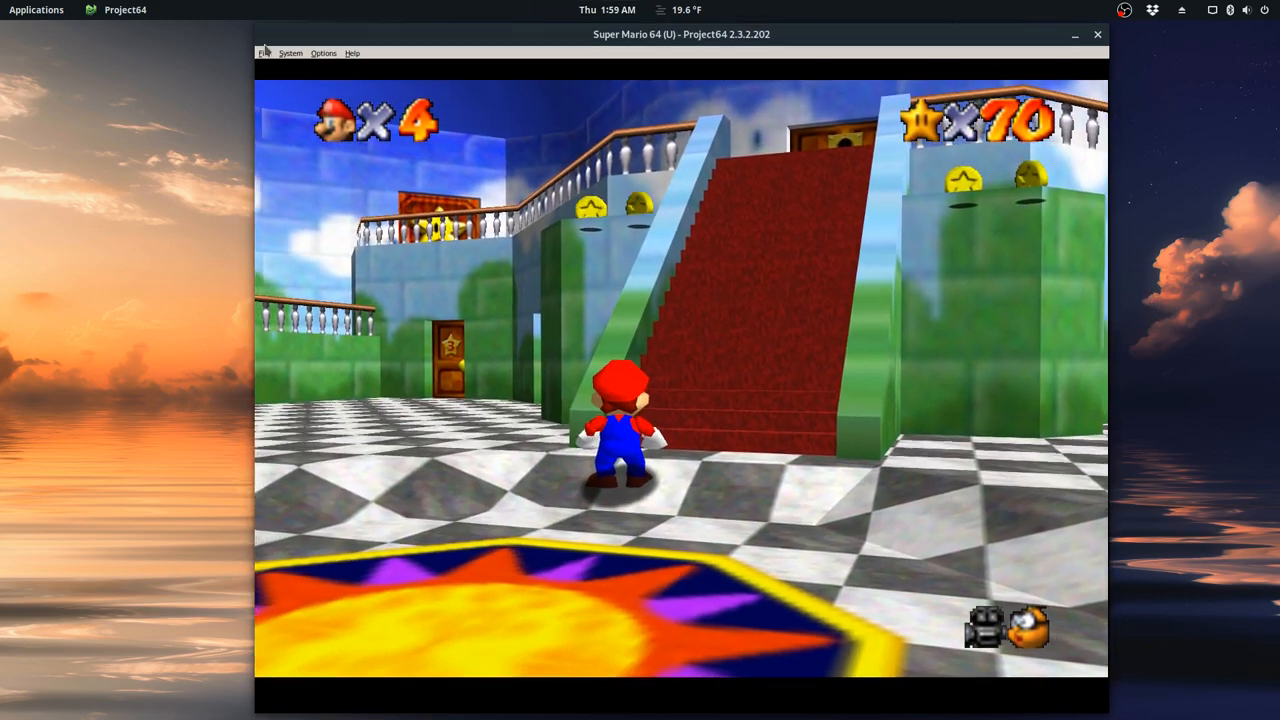
# Reload Super Mario 64 (USA).n64 from recent ROMs, then close the game window
pyautogui.click(264, 53)
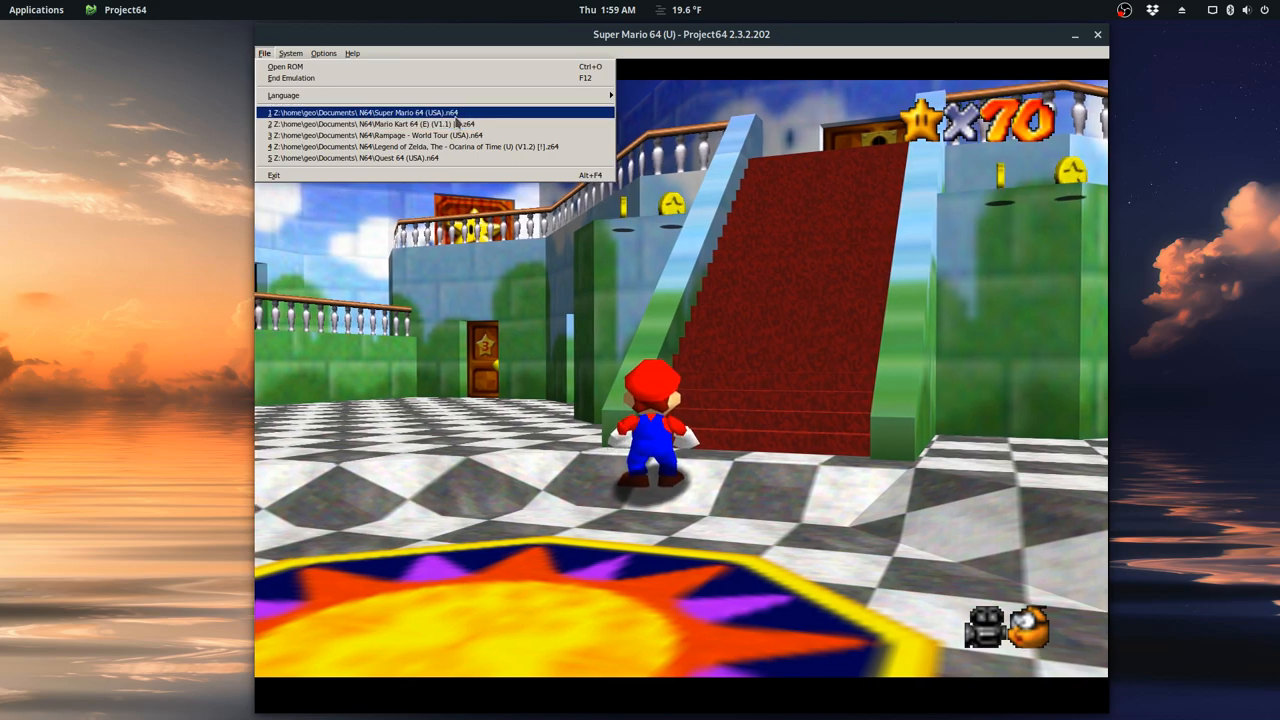
pyautogui.click(363, 112)
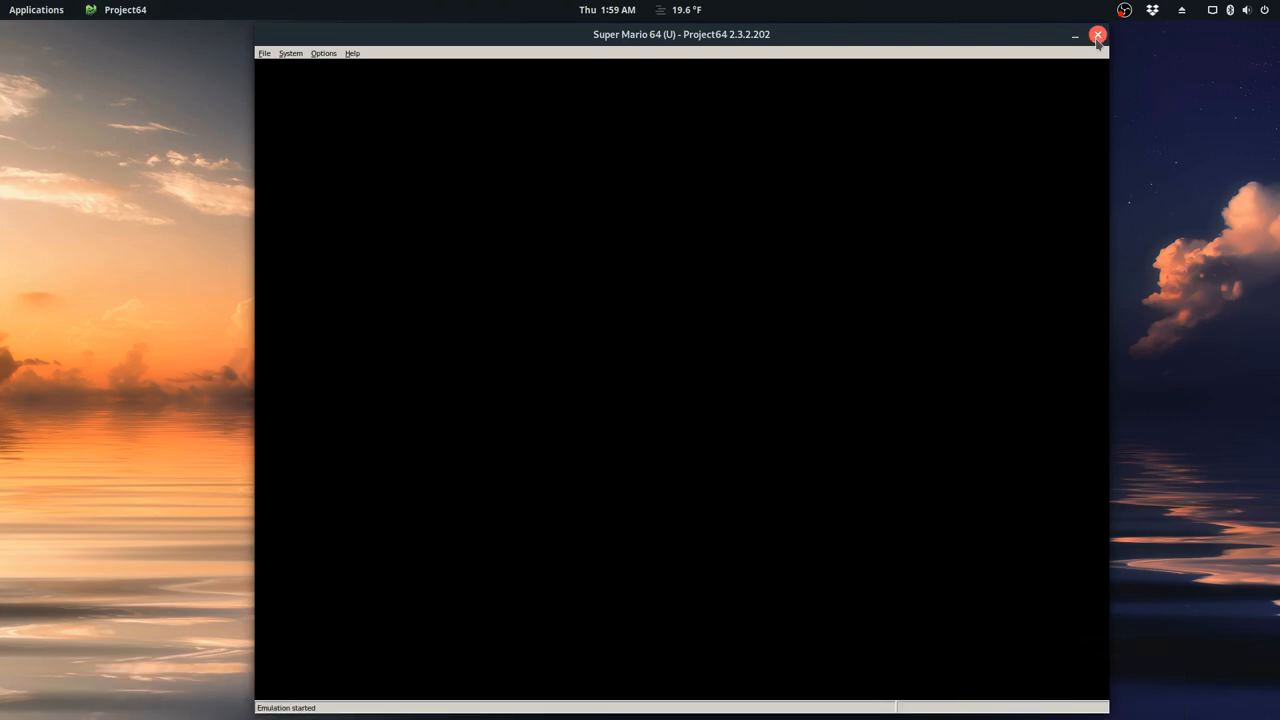
pyautogui.click(1097, 34)
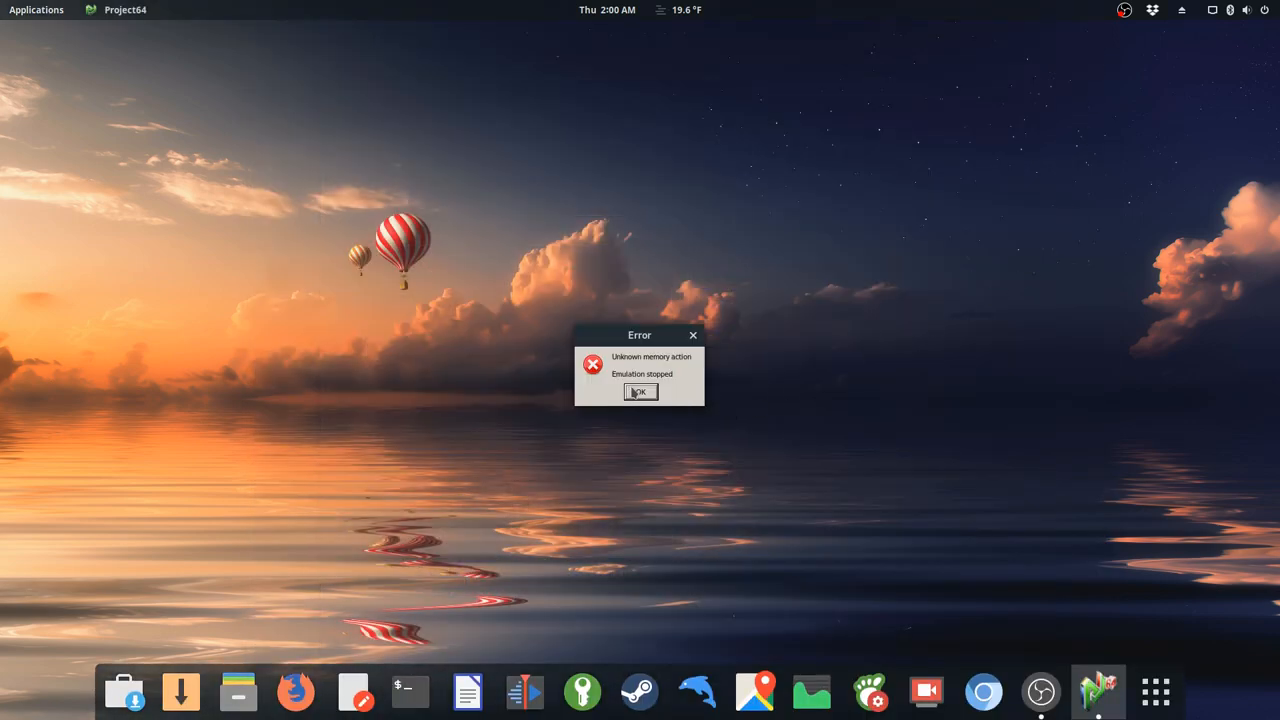
# Acknowledge the Emulation stopped error and load Mario Kart 64 (E) (V1.1) from recent ROMs
pyautogui.click(639, 391)
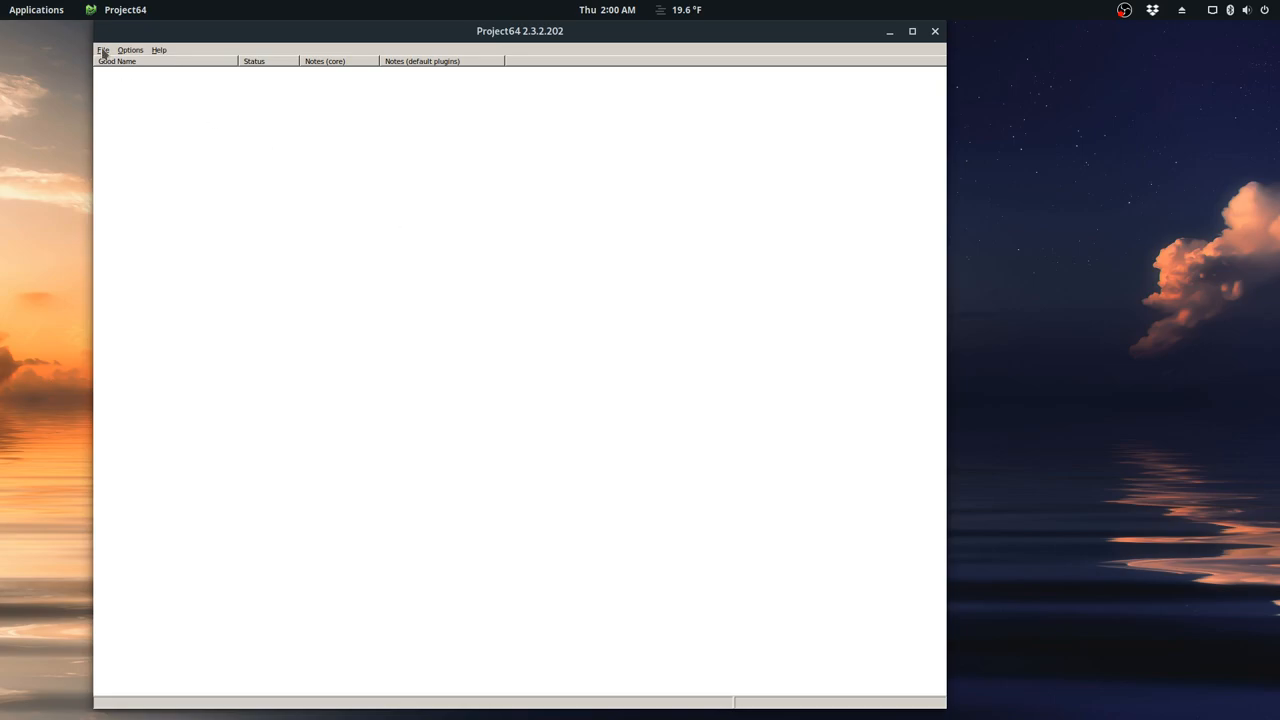
pyautogui.click(934, 31)
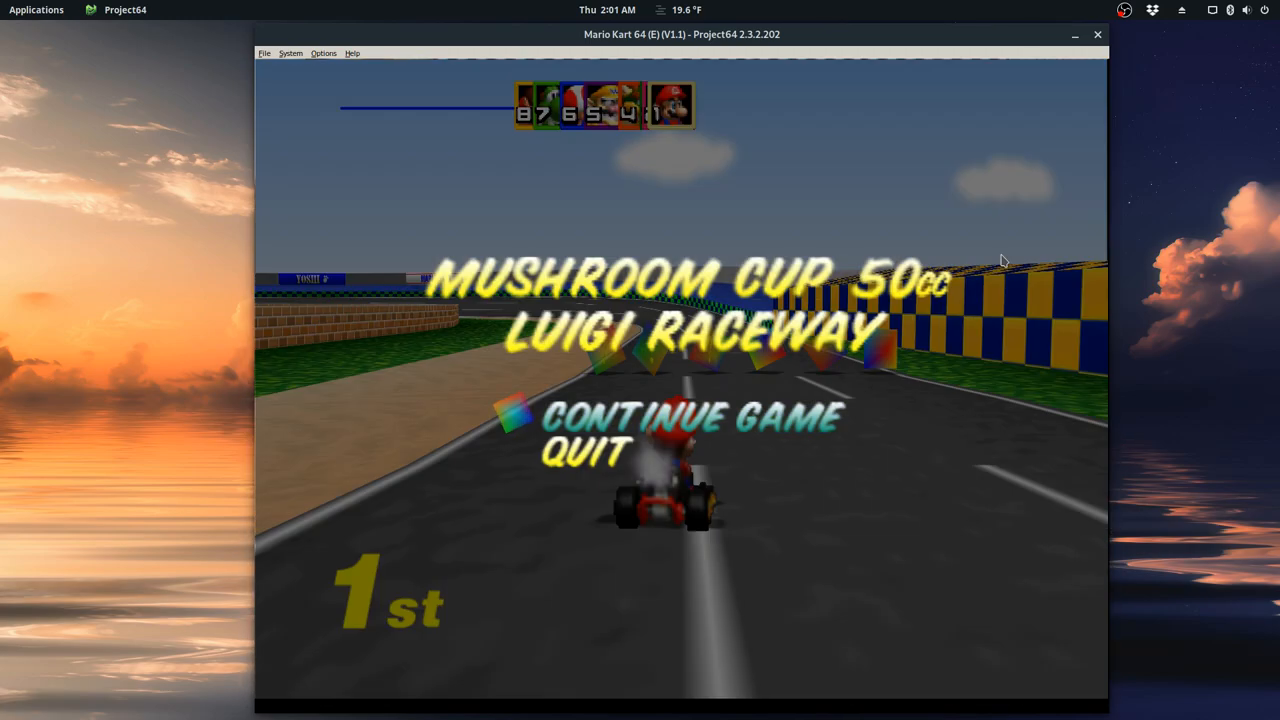
# Close Mario Kart 64, restore Project64 and launch Legend of Zelda - Ocarina of Time from recent ROMs
pyautogui.click(1097, 34)
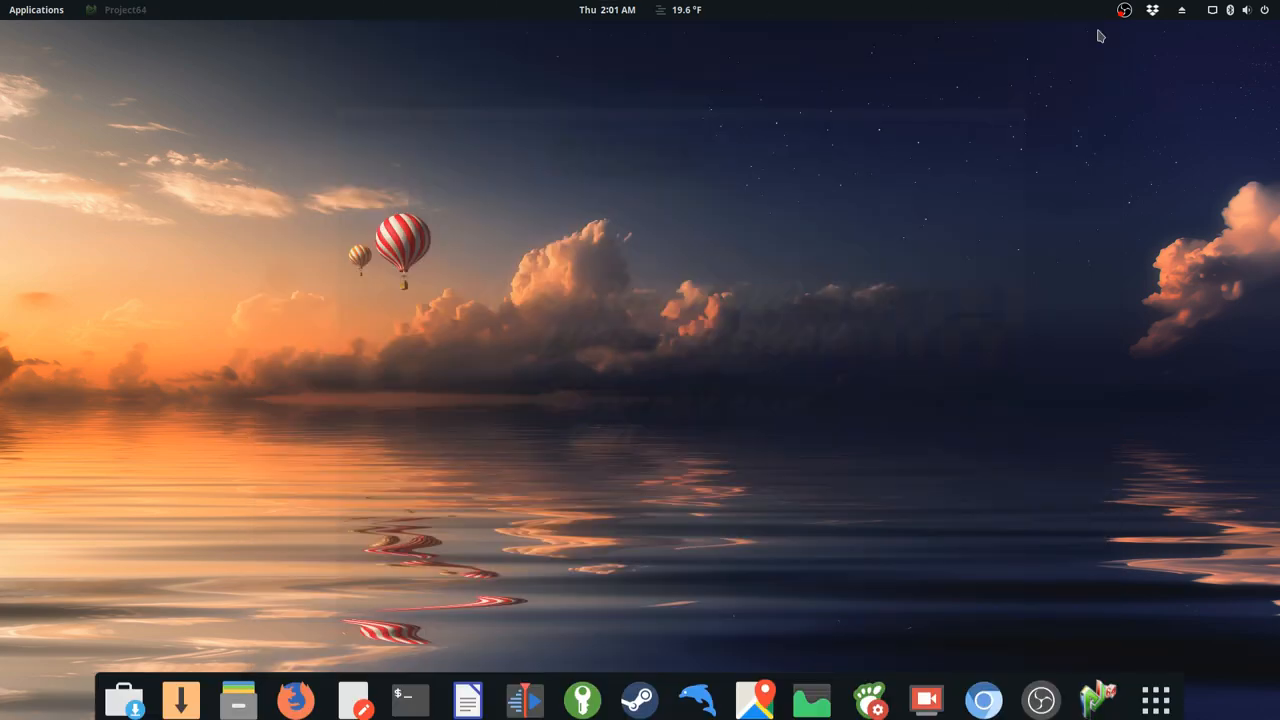
pyautogui.moveTo(1098, 690)
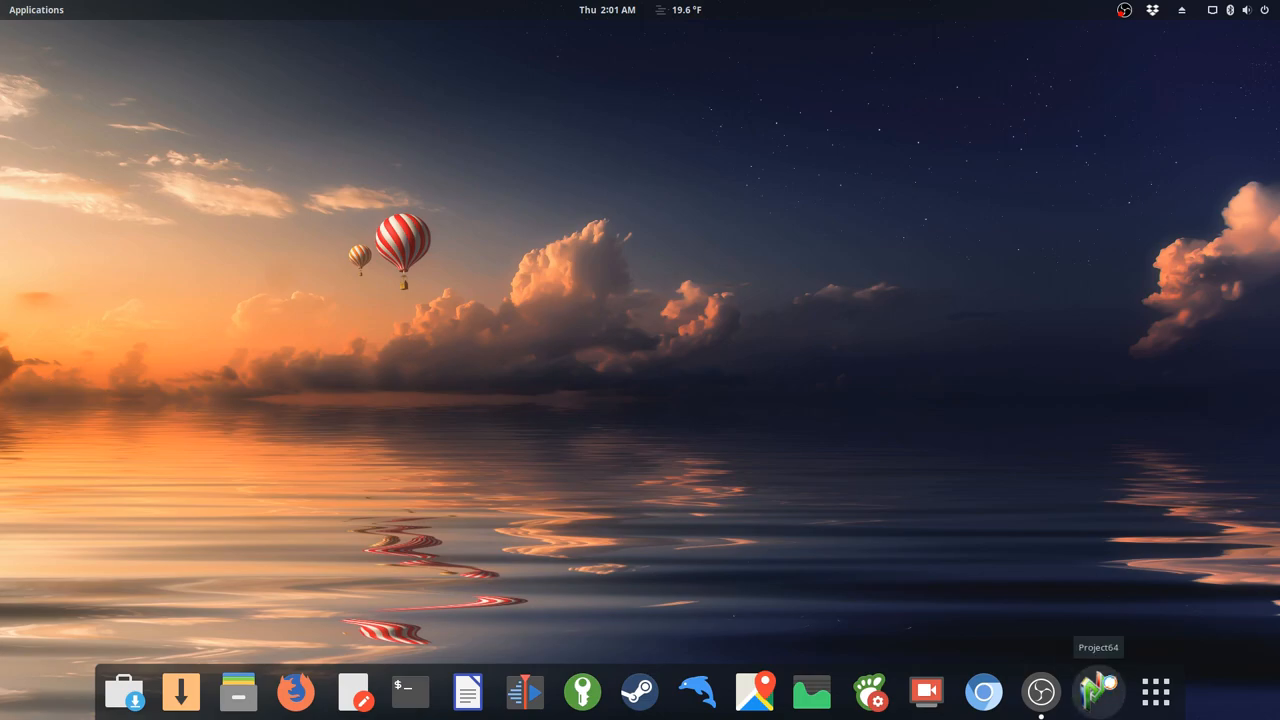
pyautogui.click(1098, 691)
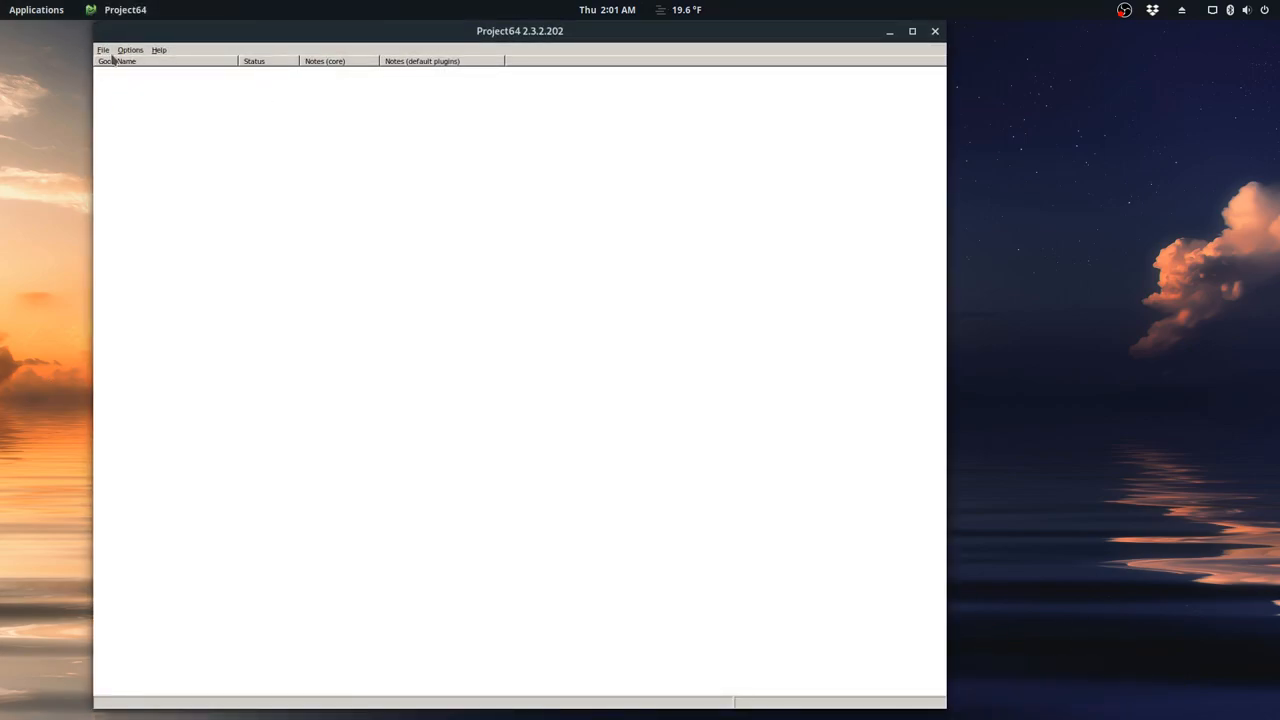
pyautogui.click(103, 50)
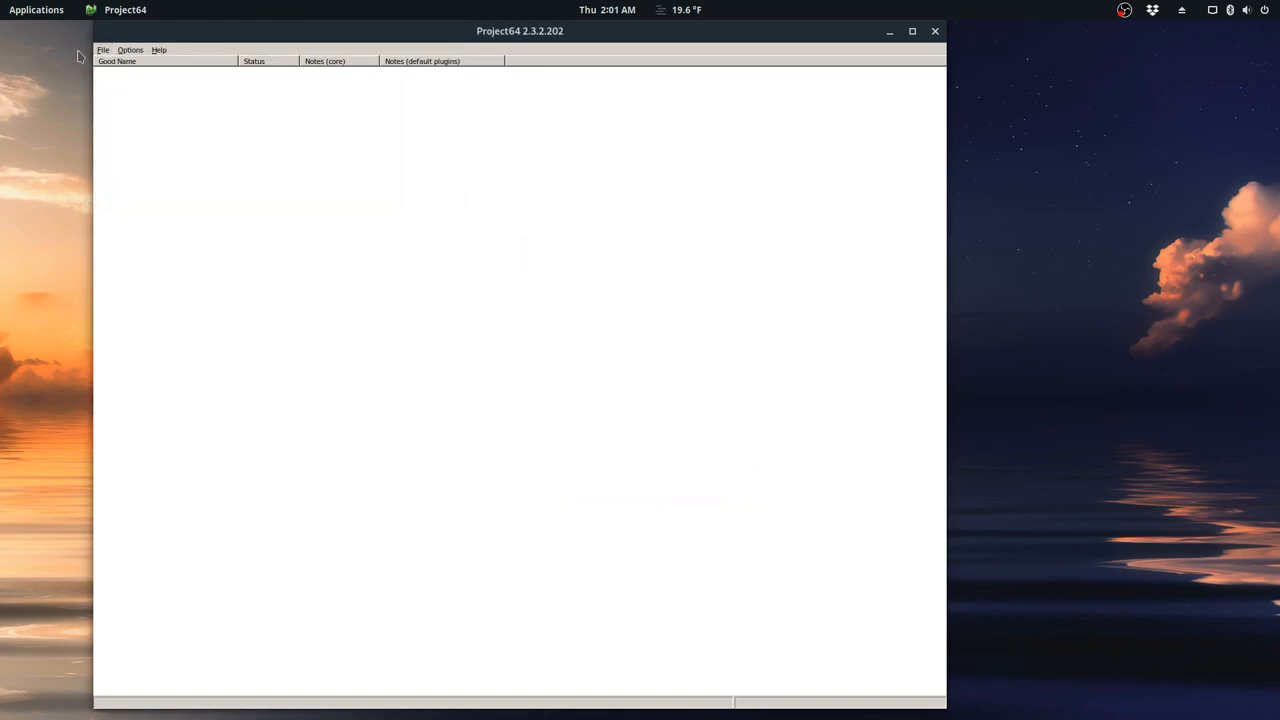
pyautogui.click(102, 50)
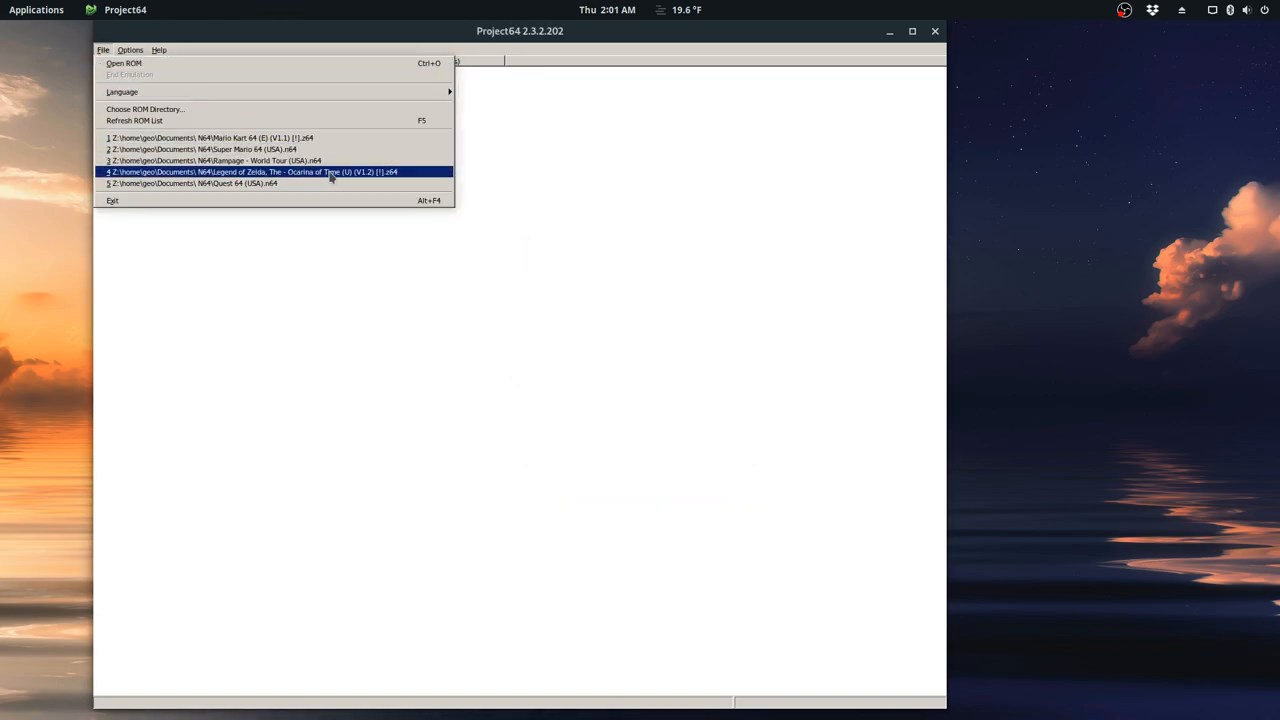
pyautogui.click(252, 171)
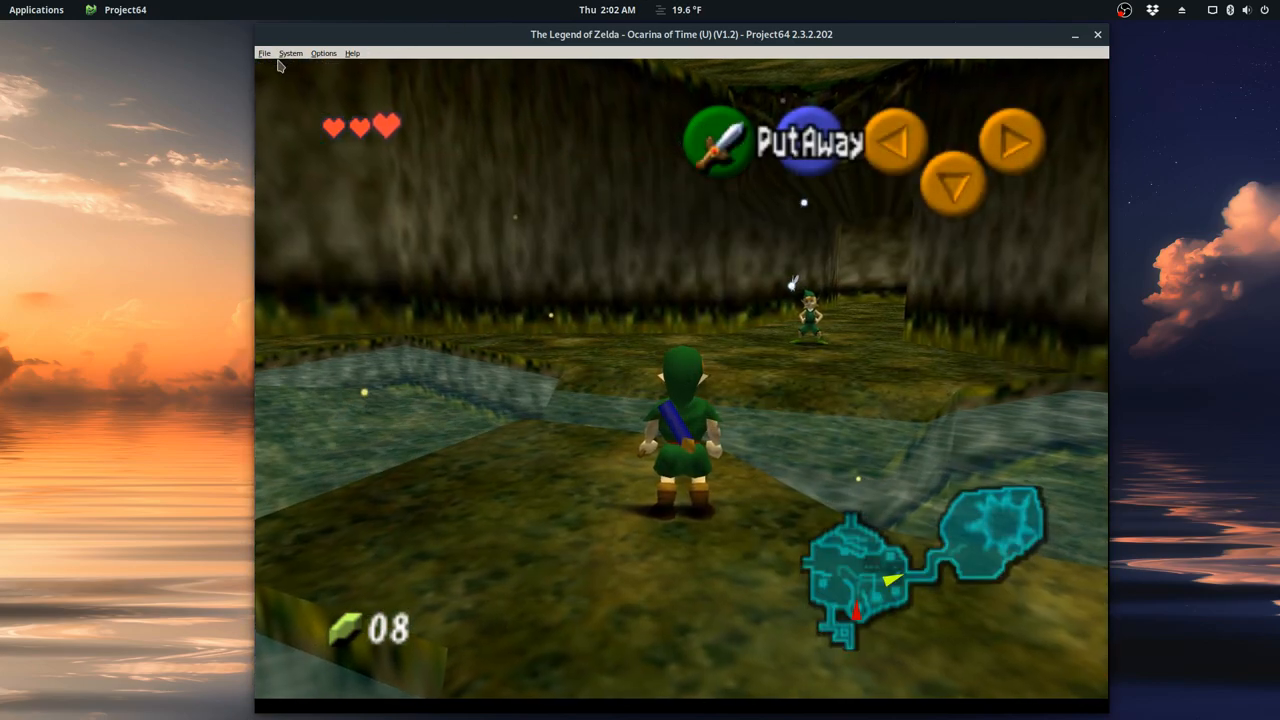
# Switch to Quest 64 (U) from recent ROMs, clearing the emulation error and support prompt
pyautogui.click(264, 53)
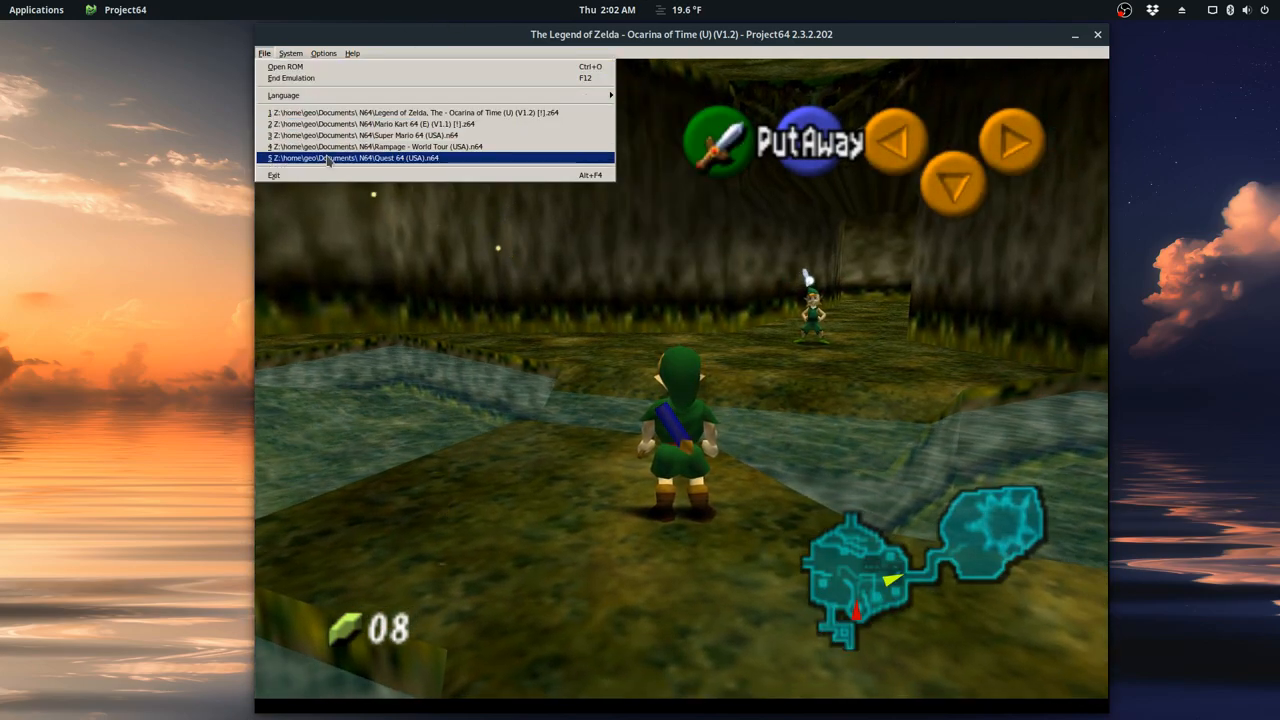
pyautogui.click(360, 157)
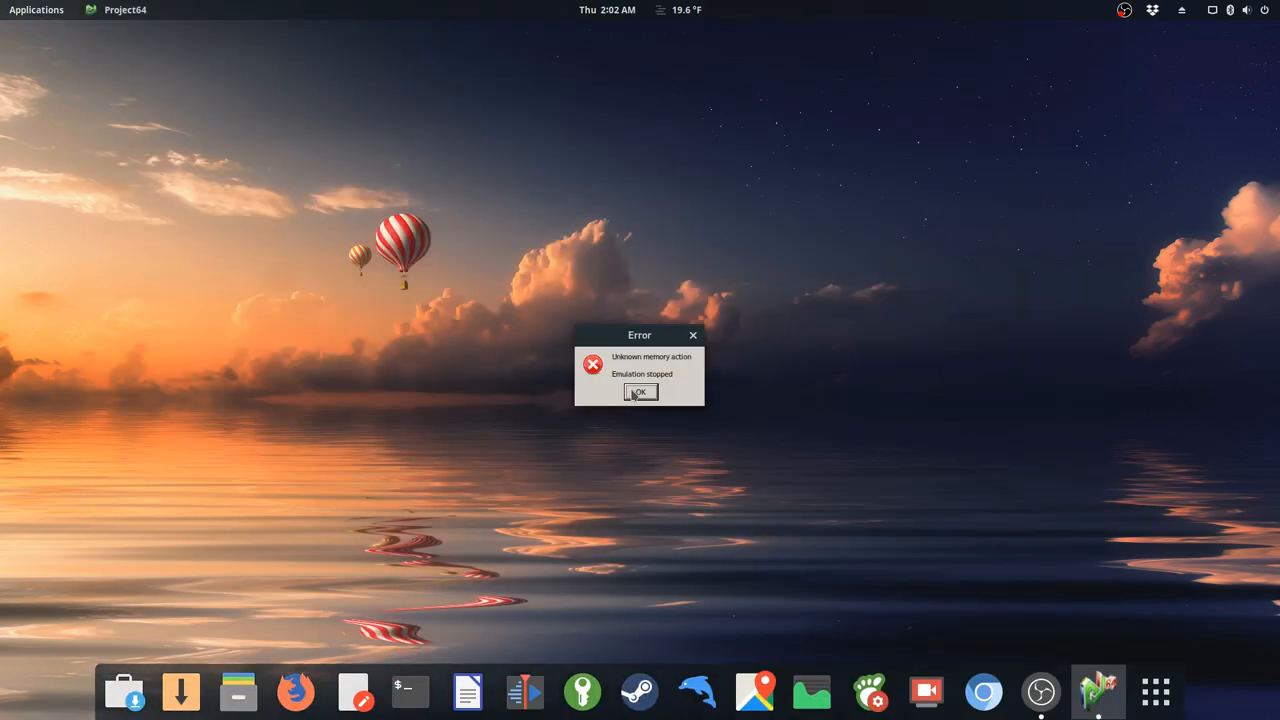
pyautogui.click(640, 391)
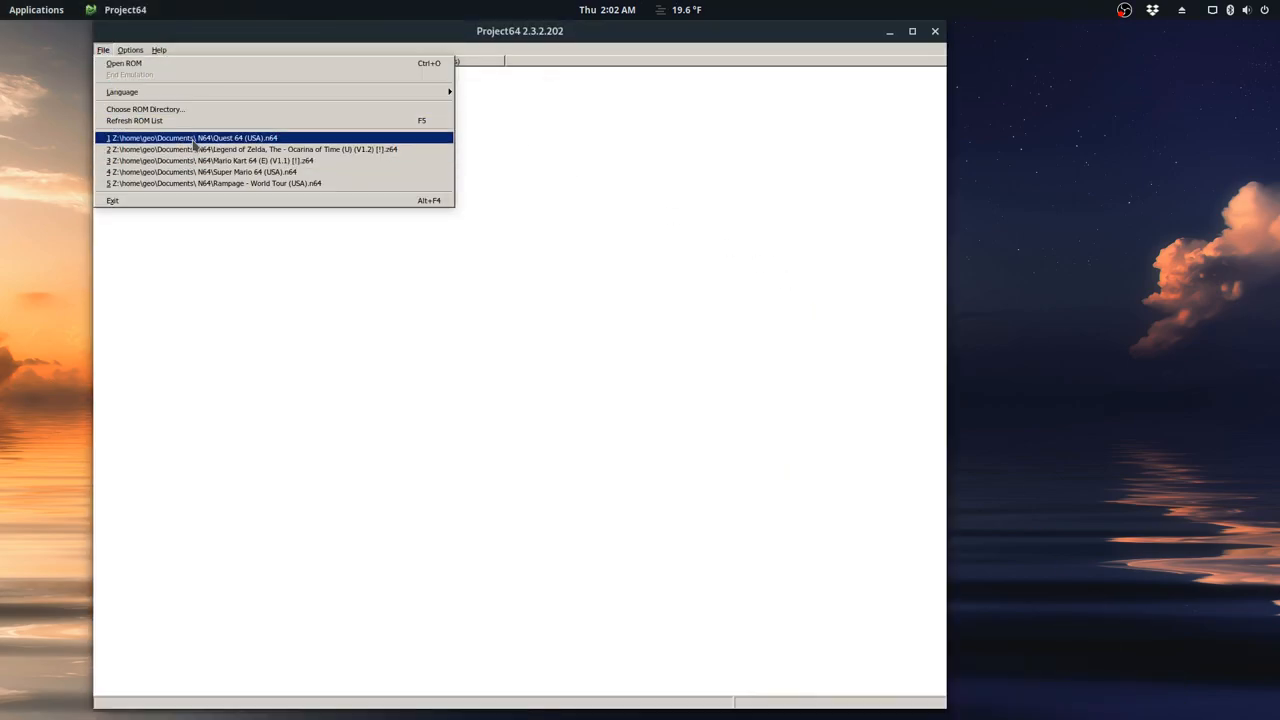
pyautogui.click(192, 137)
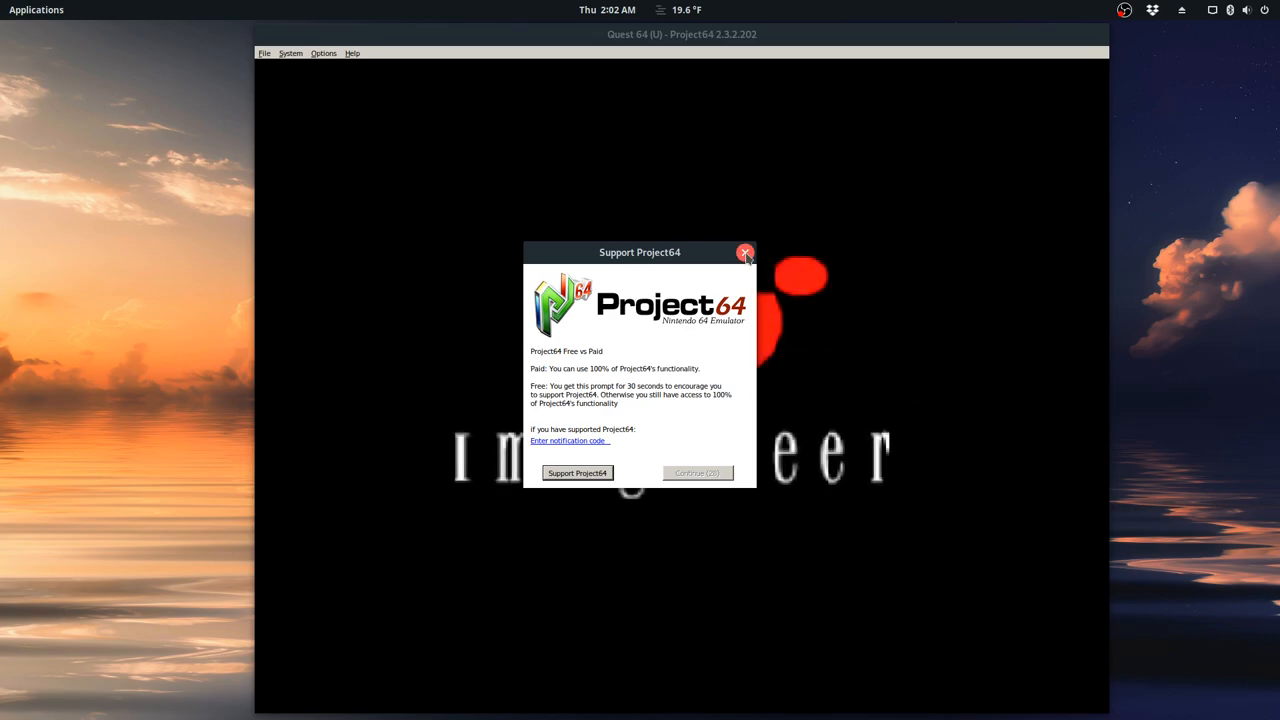
pyautogui.click(745, 252)
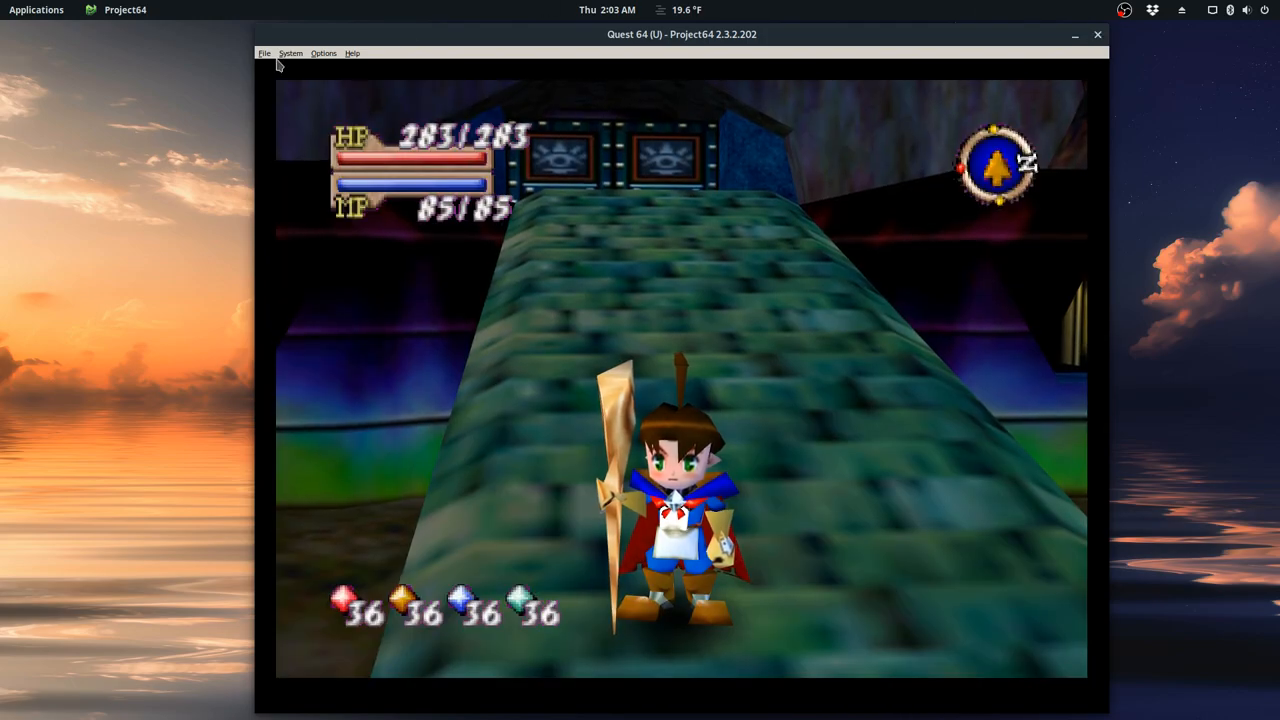
# Launch Rampage - World Tour from recent games, close it, then relaunch Quest 64 (USA).n64
pyautogui.click(264, 53)
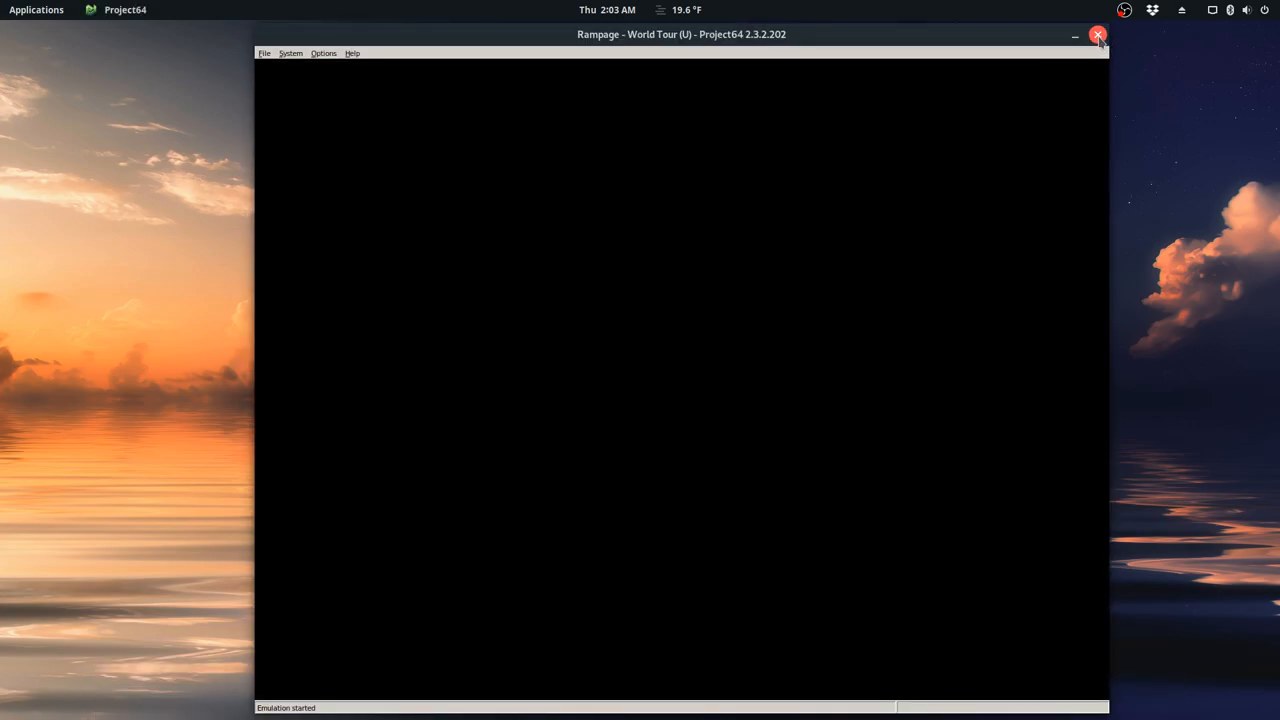
pyautogui.click(1098, 34)
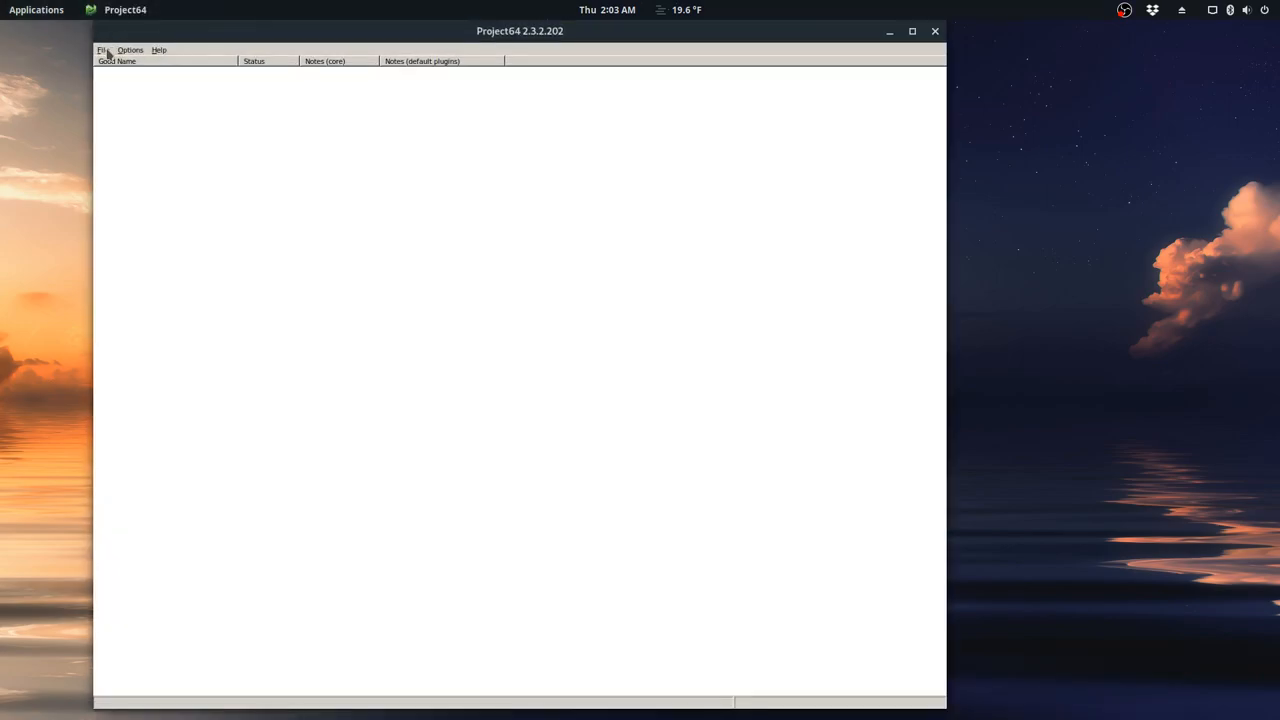
pyautogui.click(103, 50)
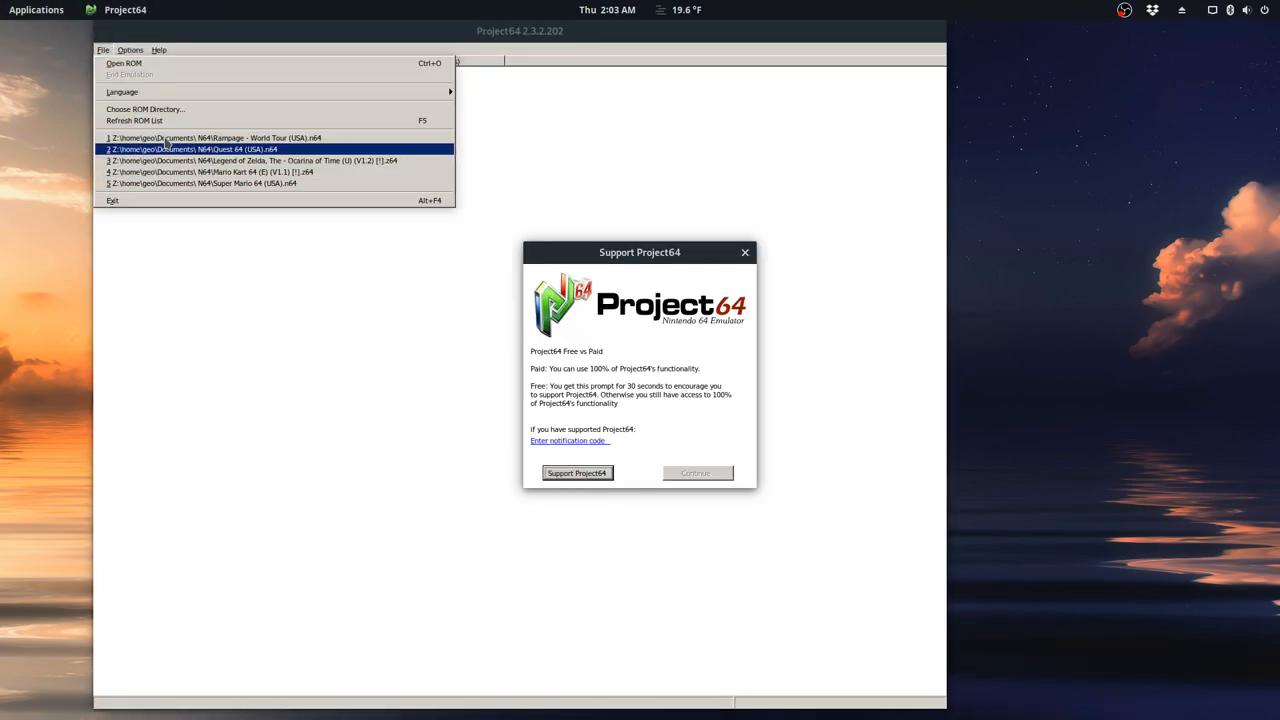